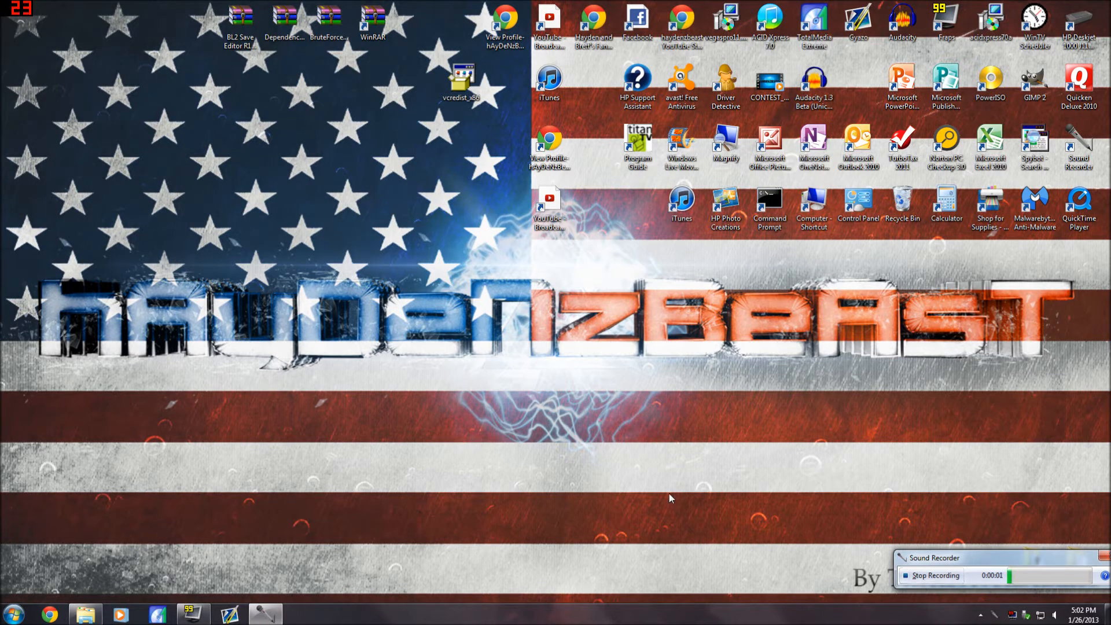
pyautogui.moveTo(595, 386)
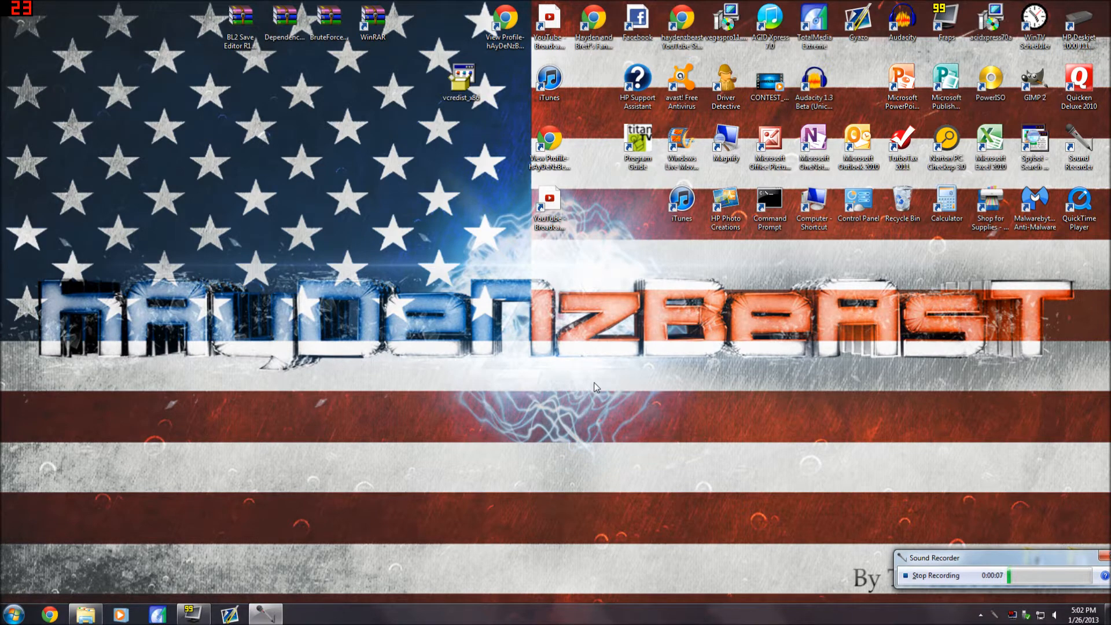
pyautogui.moveTo(527, 74)
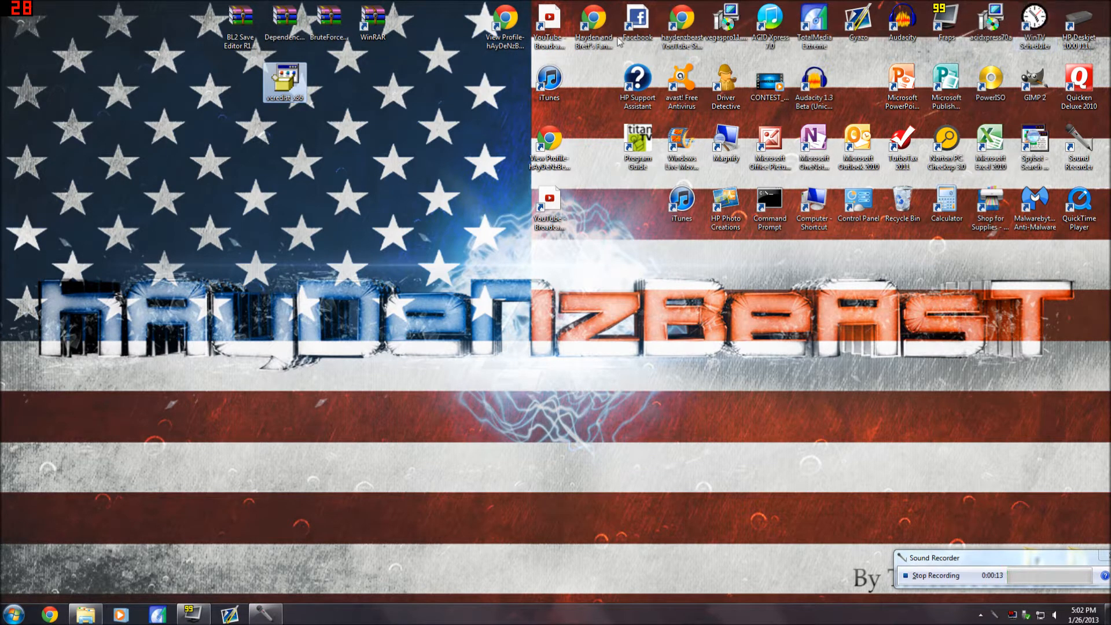
pyautogui.moveTo(459, 235)
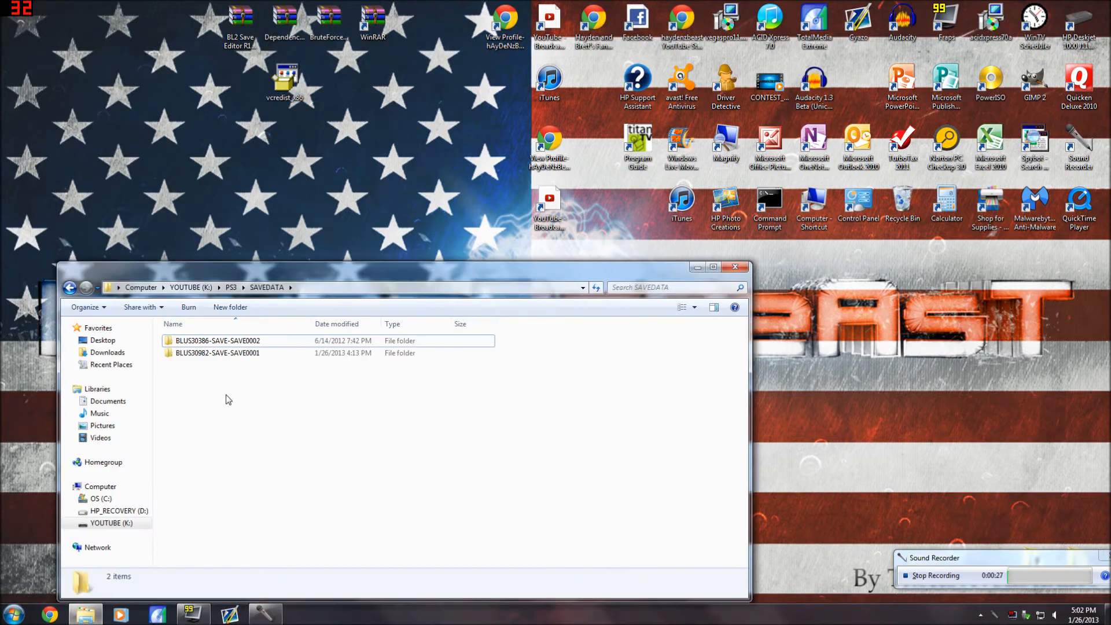
# Step: Single out the BLUS30982-SAVE-SAVE0001 save folder inside SAVEDATA
pyautogui.click(217, 353)
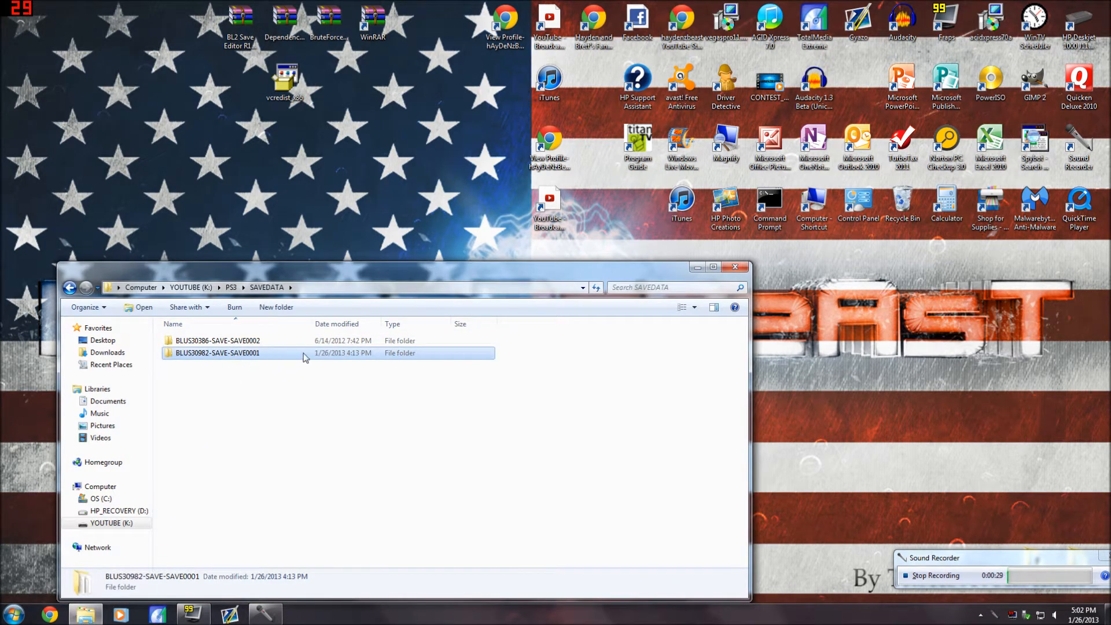
pyautogui.moveTo(207, 357)
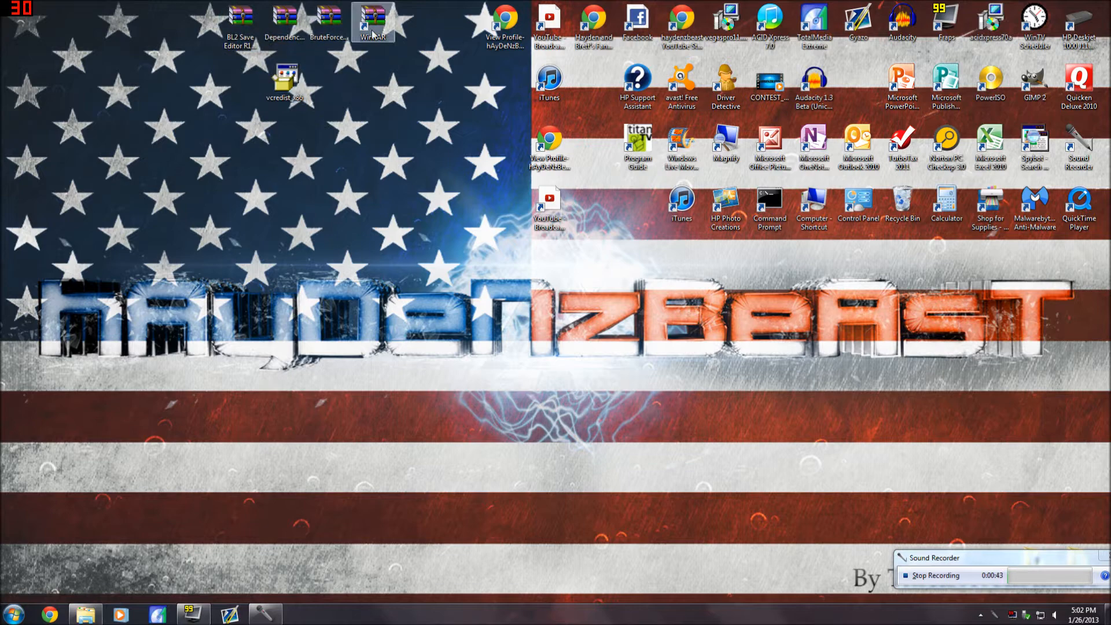
pyautogui.moveTo(374, 32)
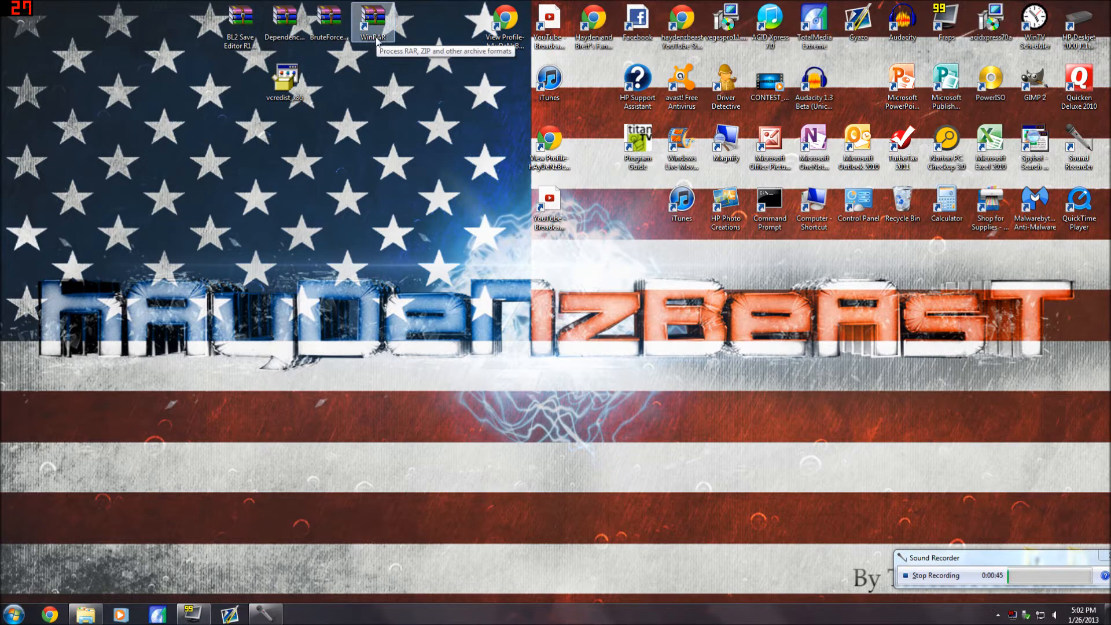
pyautogui.moveTo(356, 40)
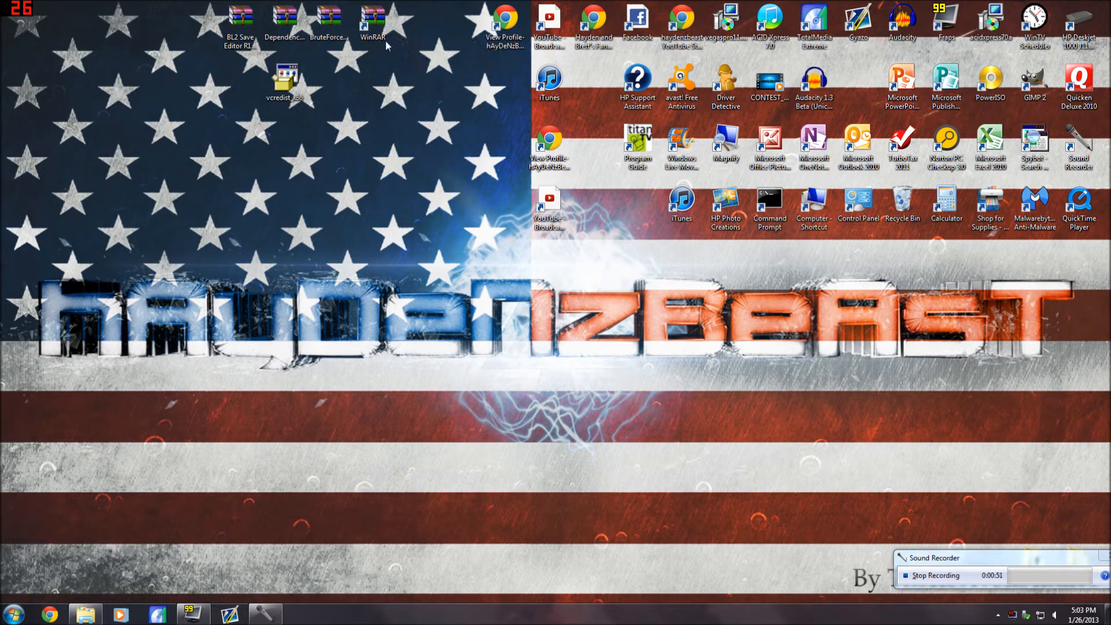
pyautogui.moveTo(334, 70)
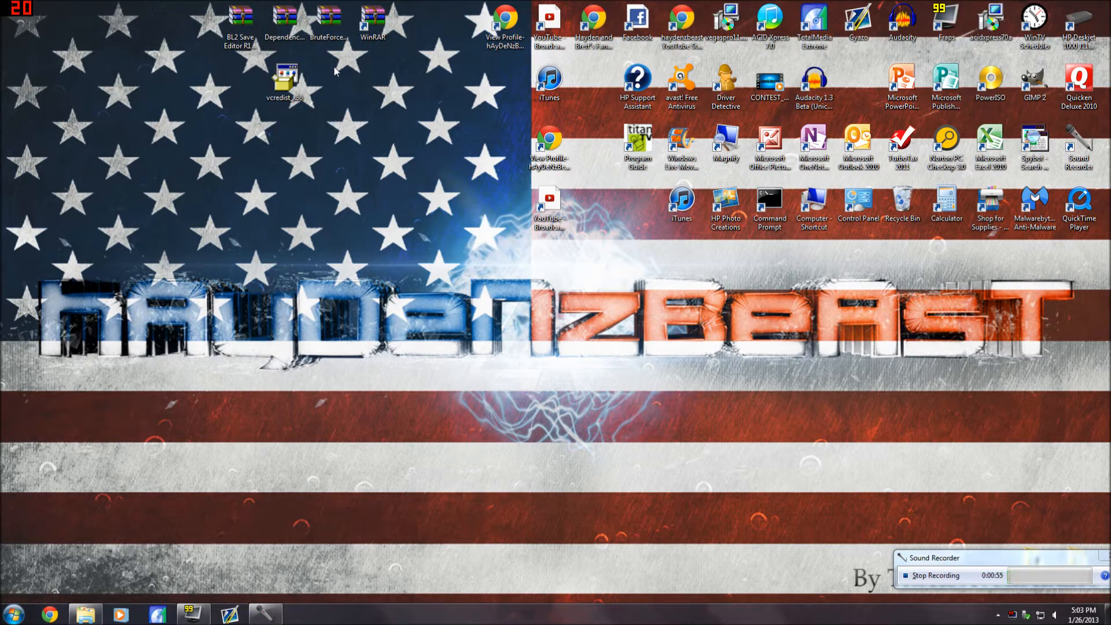
pyautogui.moveTo(327, 15)
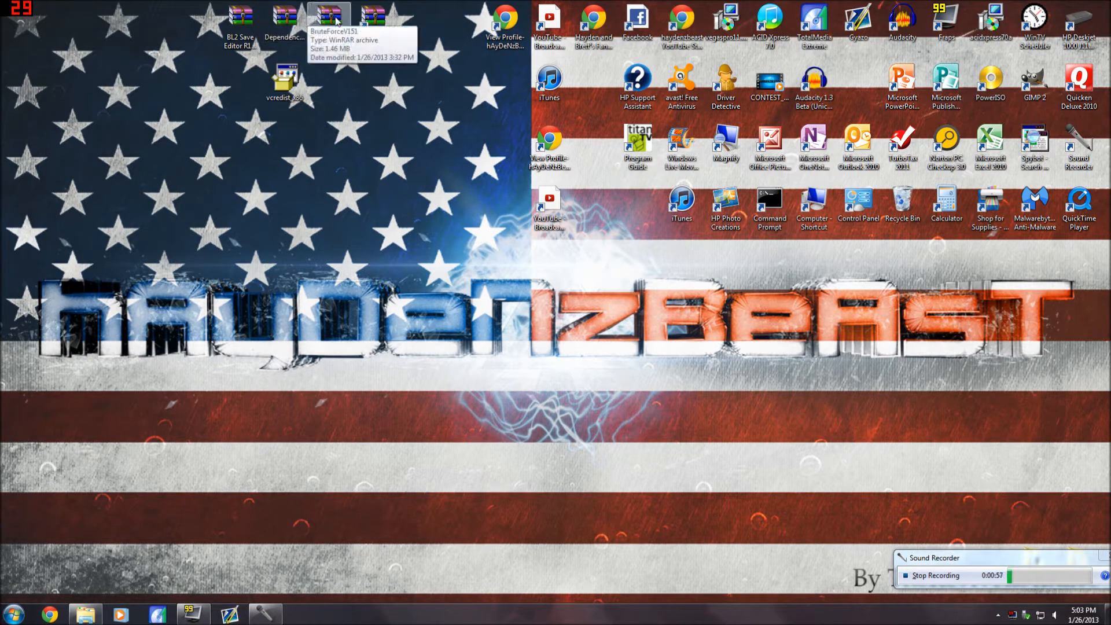
# Step: Extract the BruteForceV151, Dependencies and BL2 Save Editor R142 archives onto the desktop
pyautogui.rightClick(328, 16)
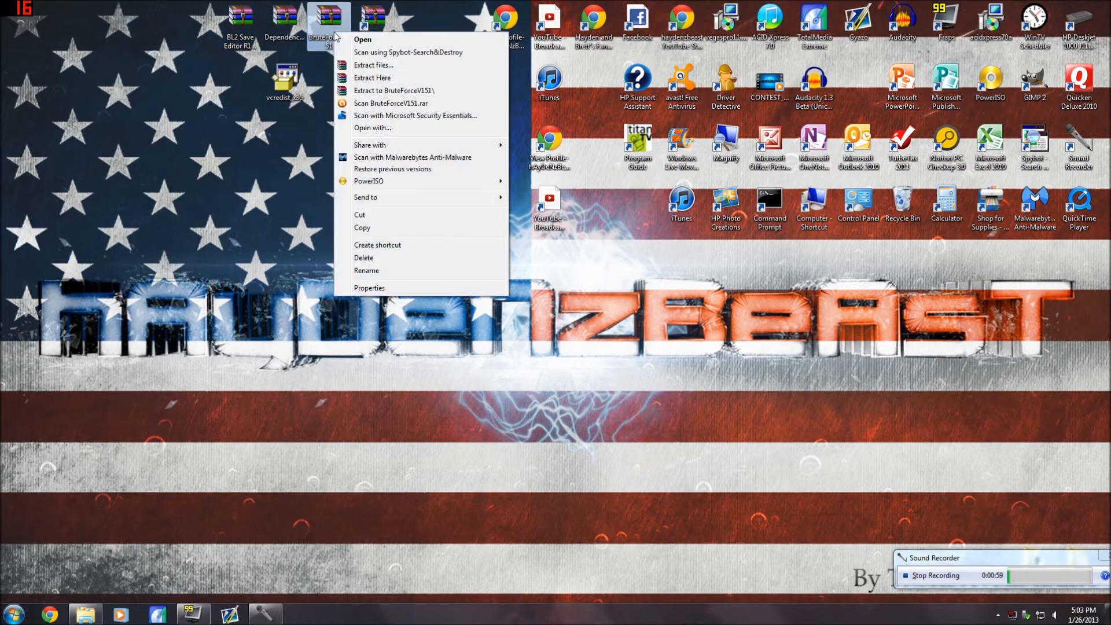
pyautogui.moveTo(387, 128)
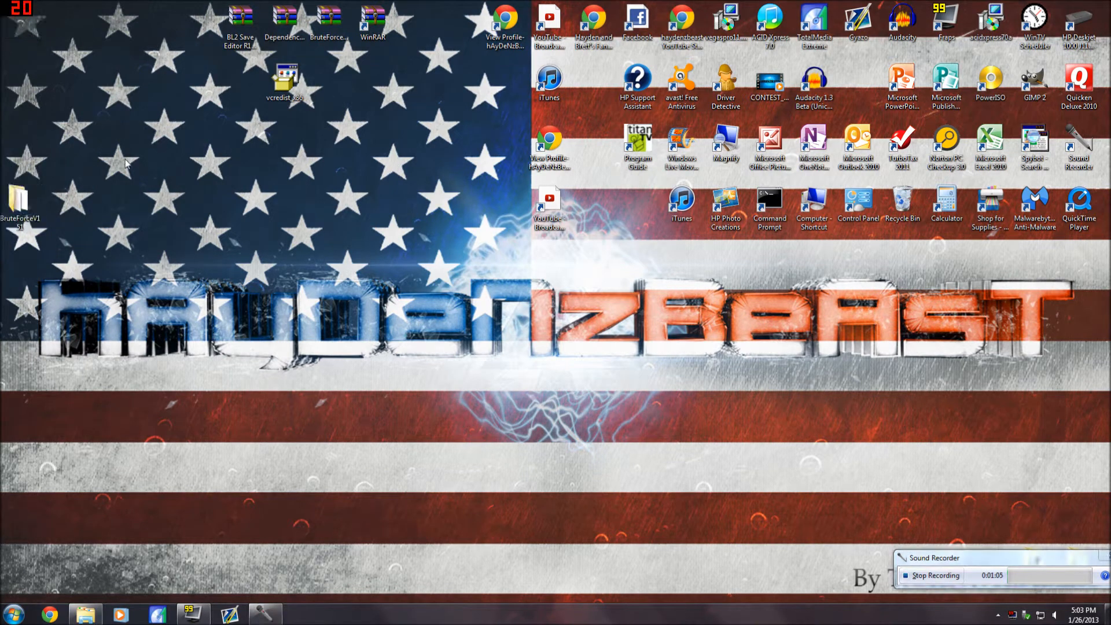
pyautogui.rightClick(285, 21)
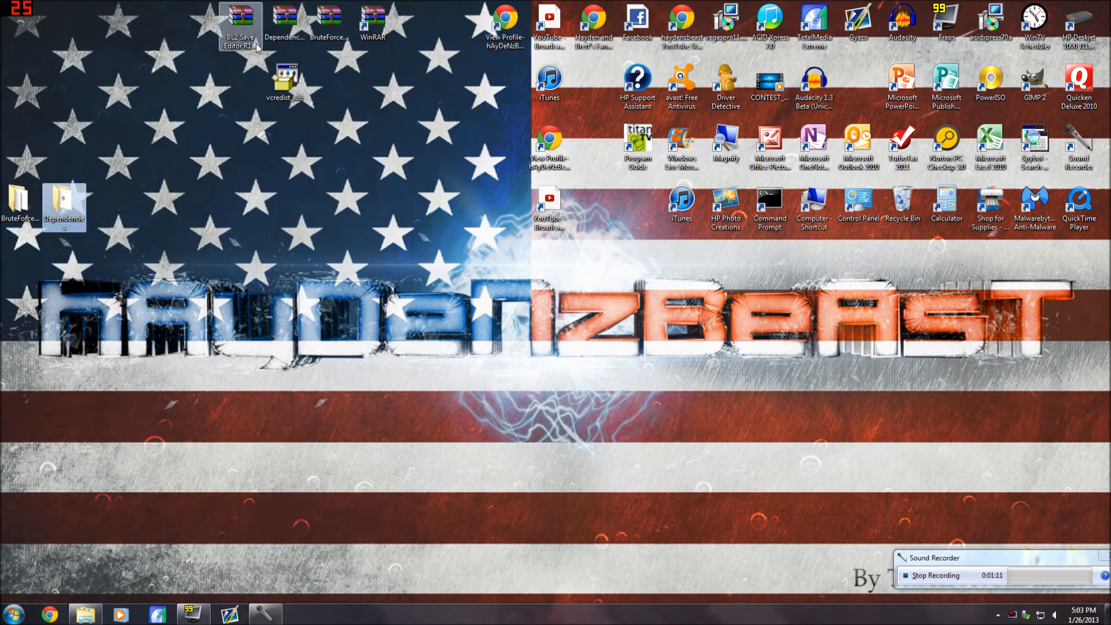
pyautogui.rightClick(240, 21)
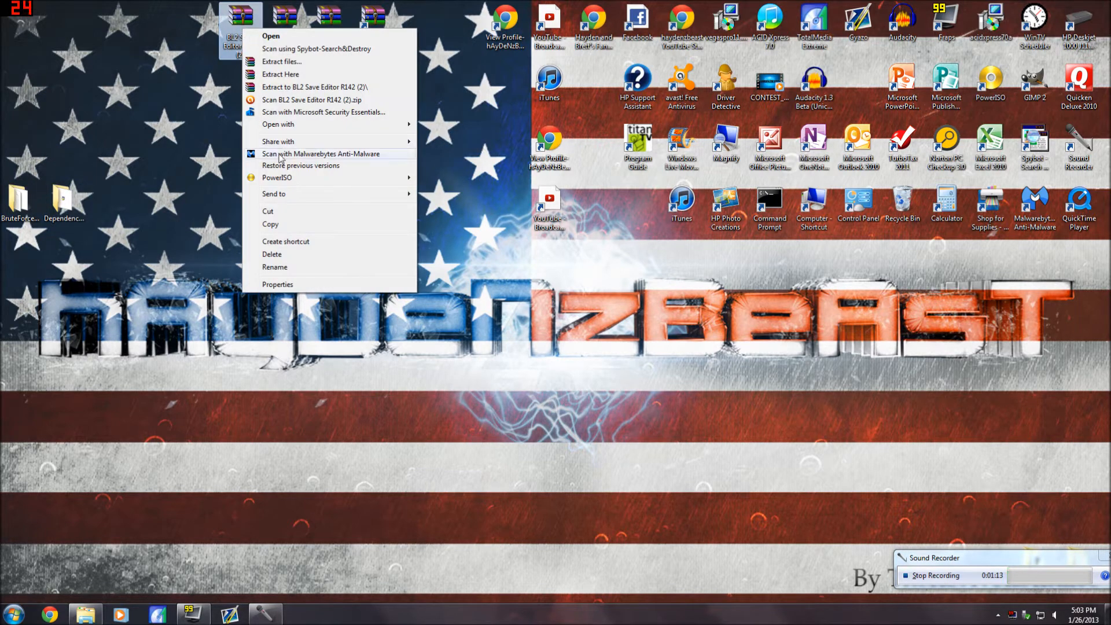
pyautogui.moveTo(302, 74)
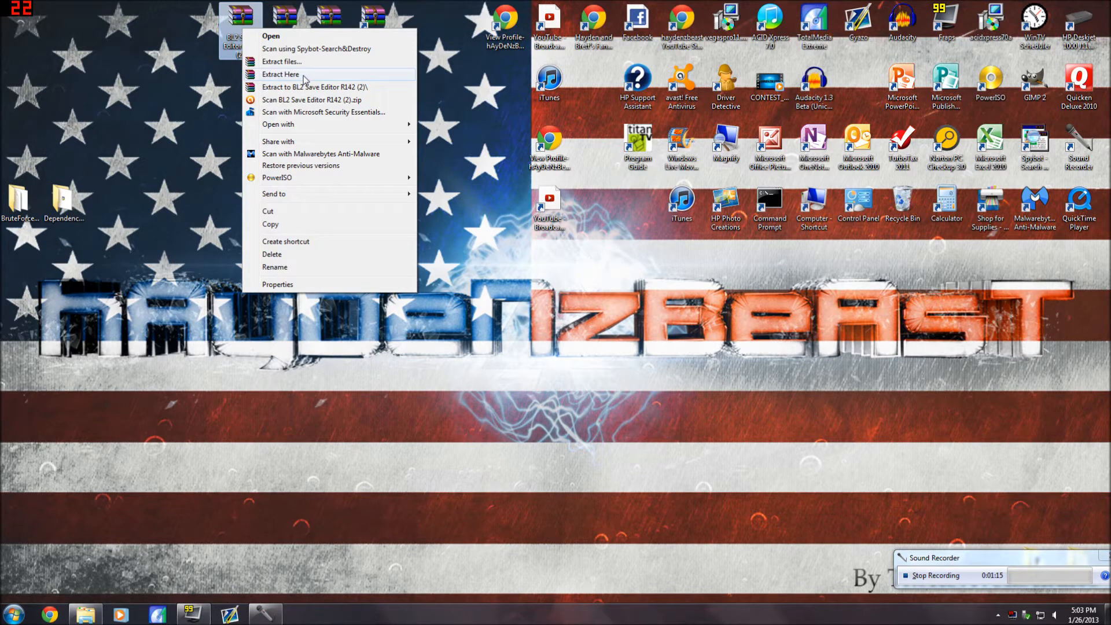
pyautogui.click(280, 74)
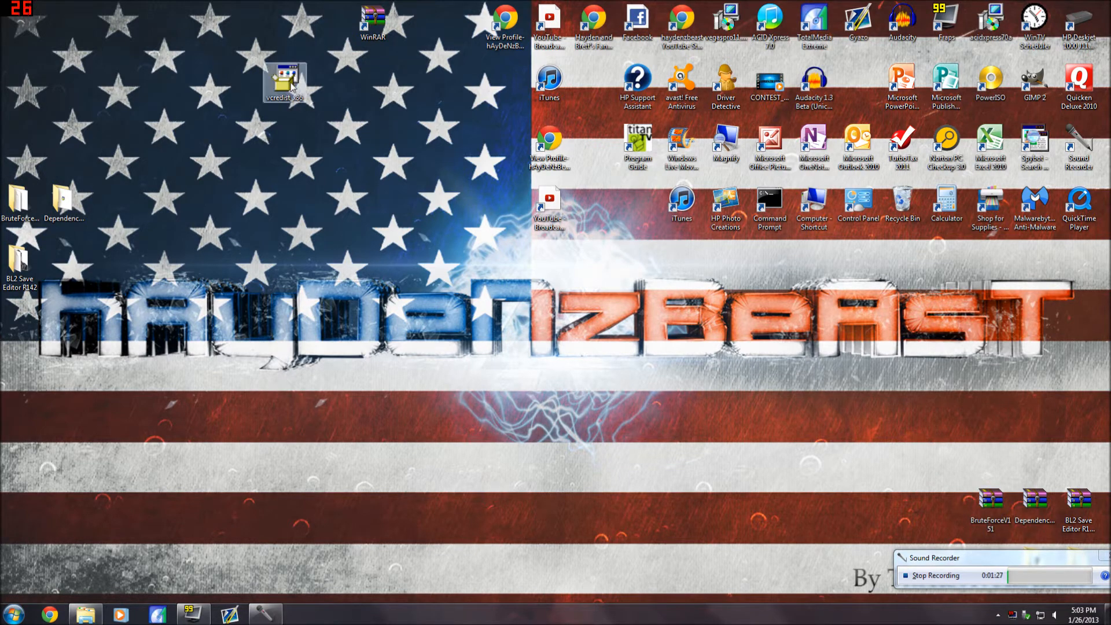
pyautogui.doubleClick(285, 77)
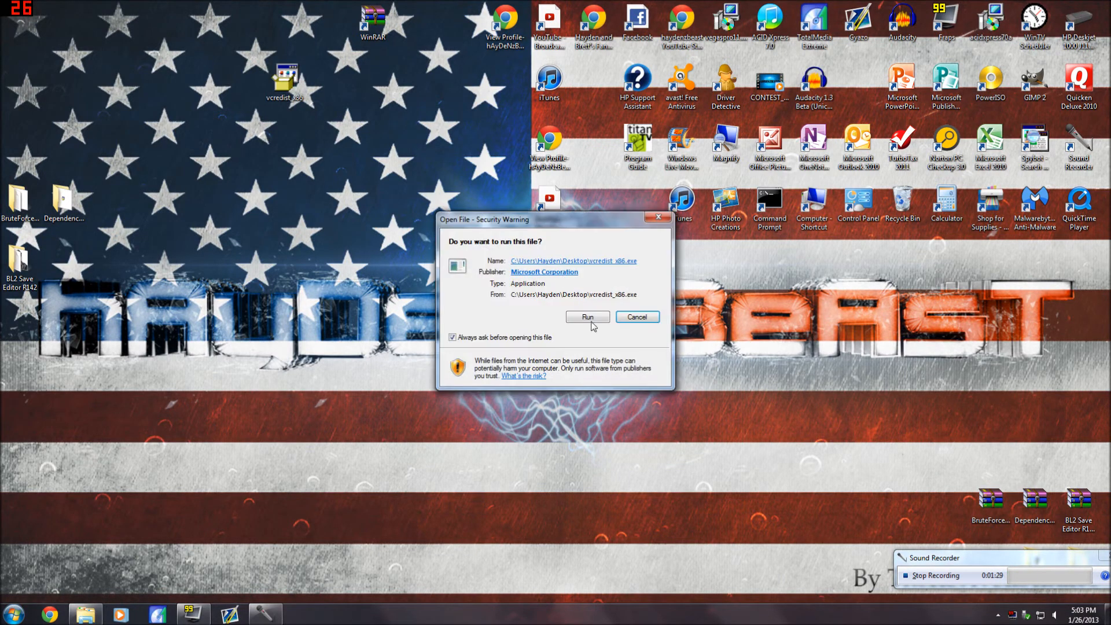
pyautogui.click(635, 318)
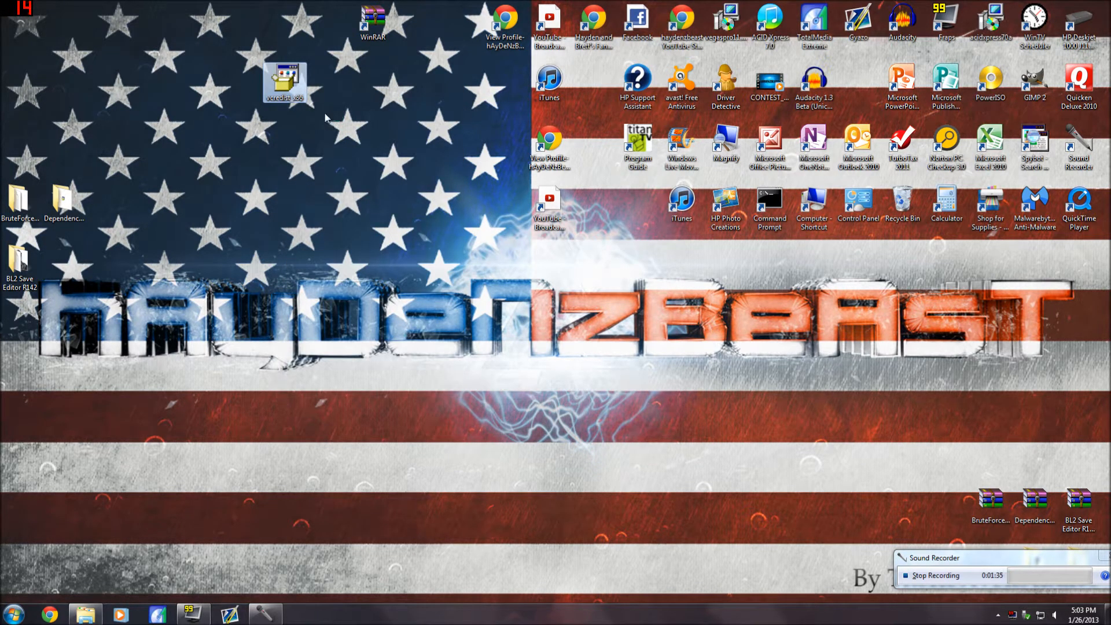
pyautogui.doubleClick(285, 81)
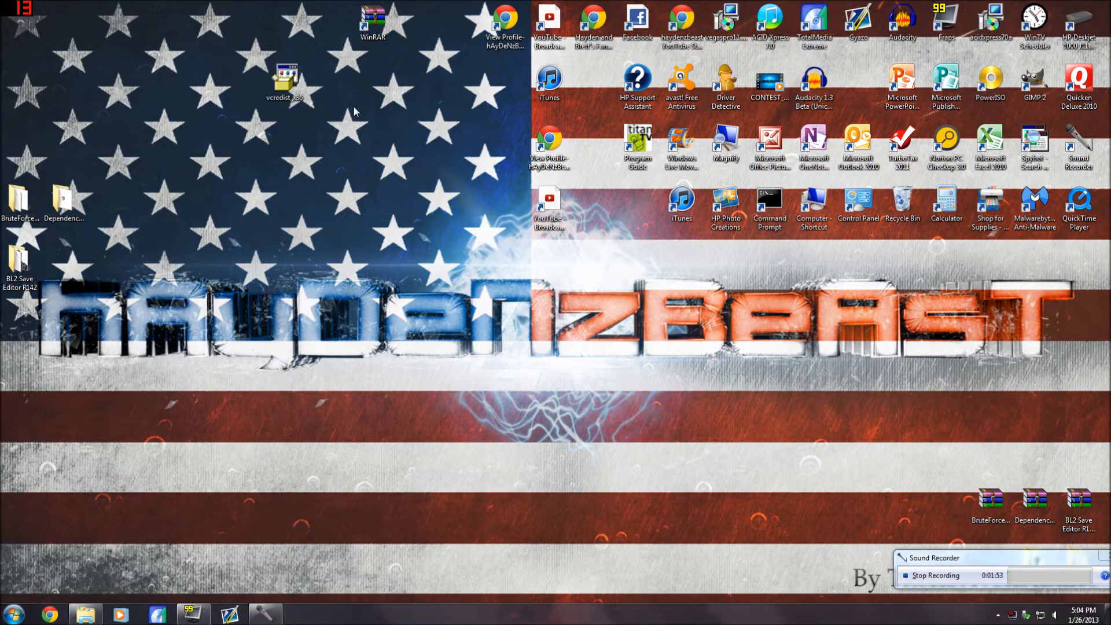
# Step: Run vcredist_x86, repair the Visual C++ 2010 x86 redistributable and finish the wizard
pyautogui.doubleClick(285, 77)
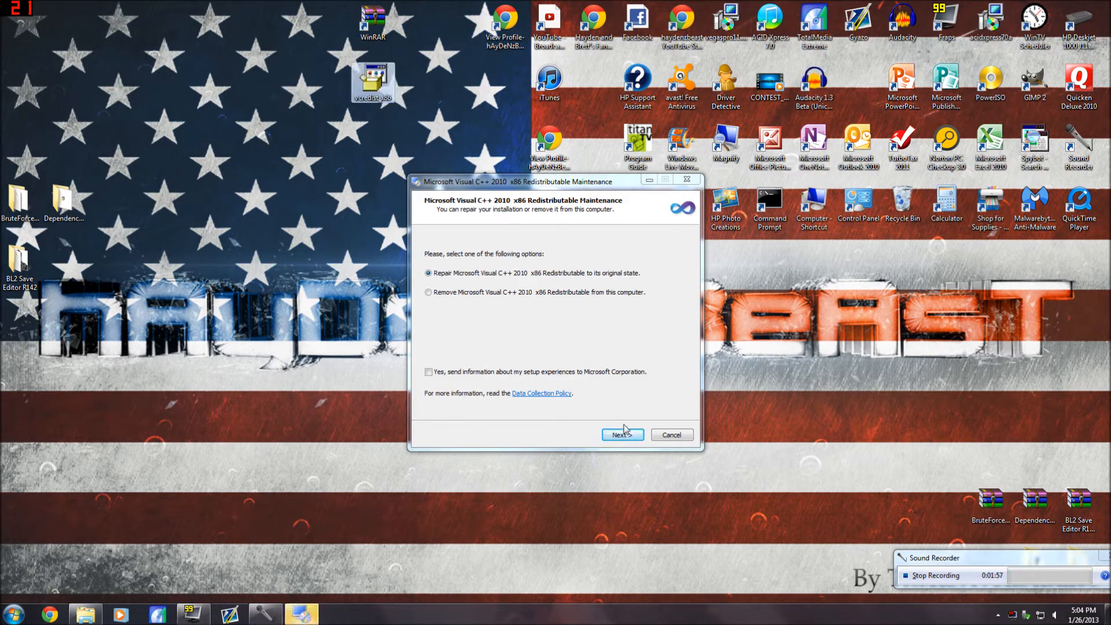
pyautogui.click(622, 434)
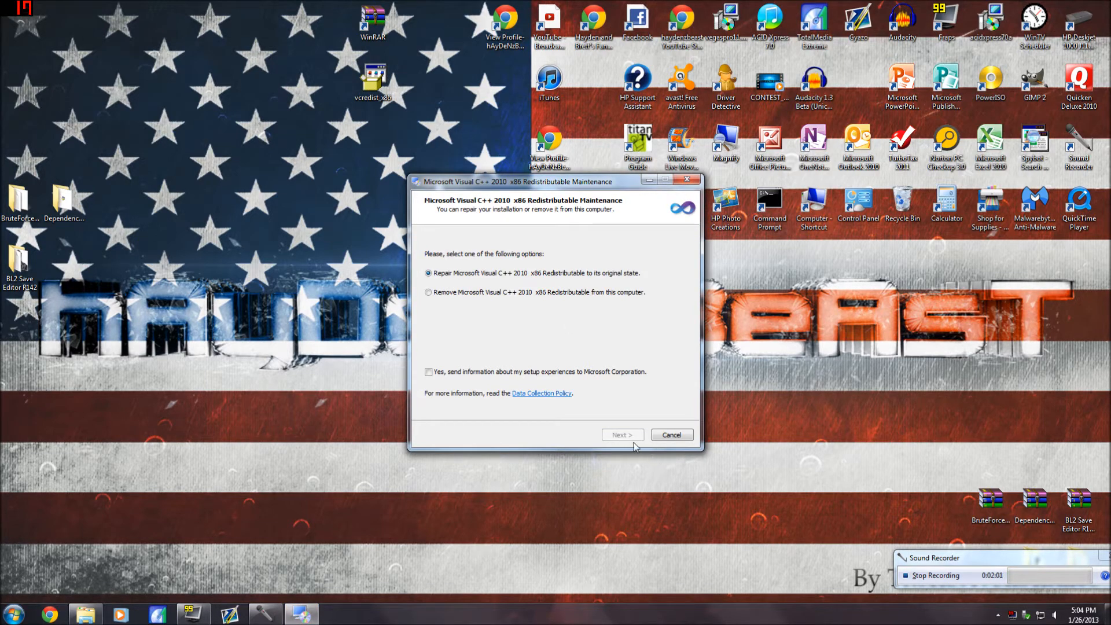
pyautogui.moveTo(571, 321)
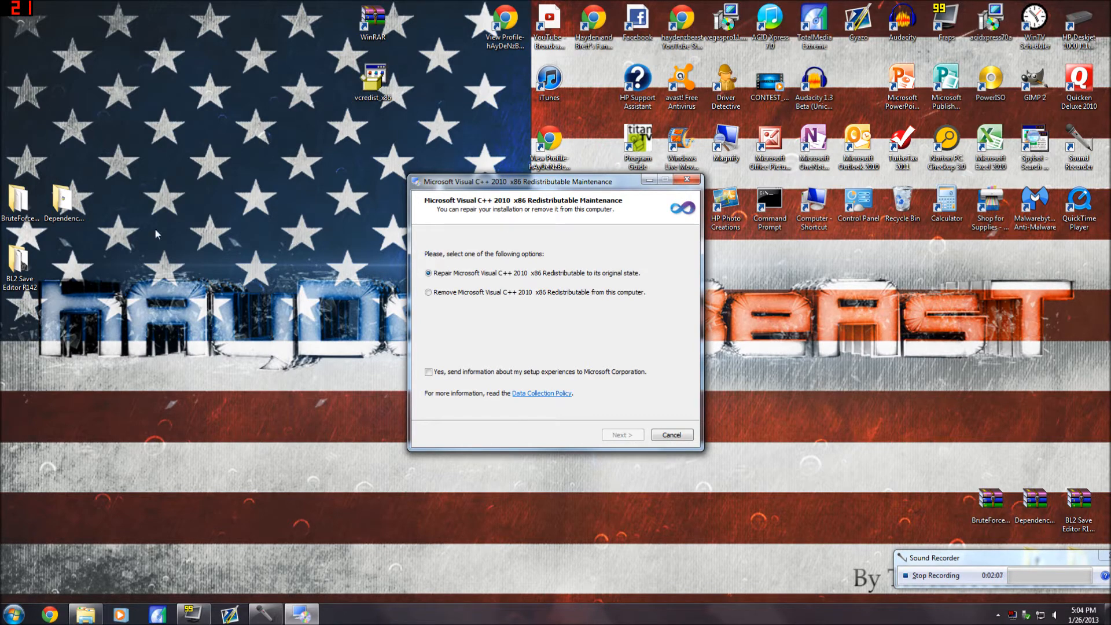
pyautogui.click(620, 434)
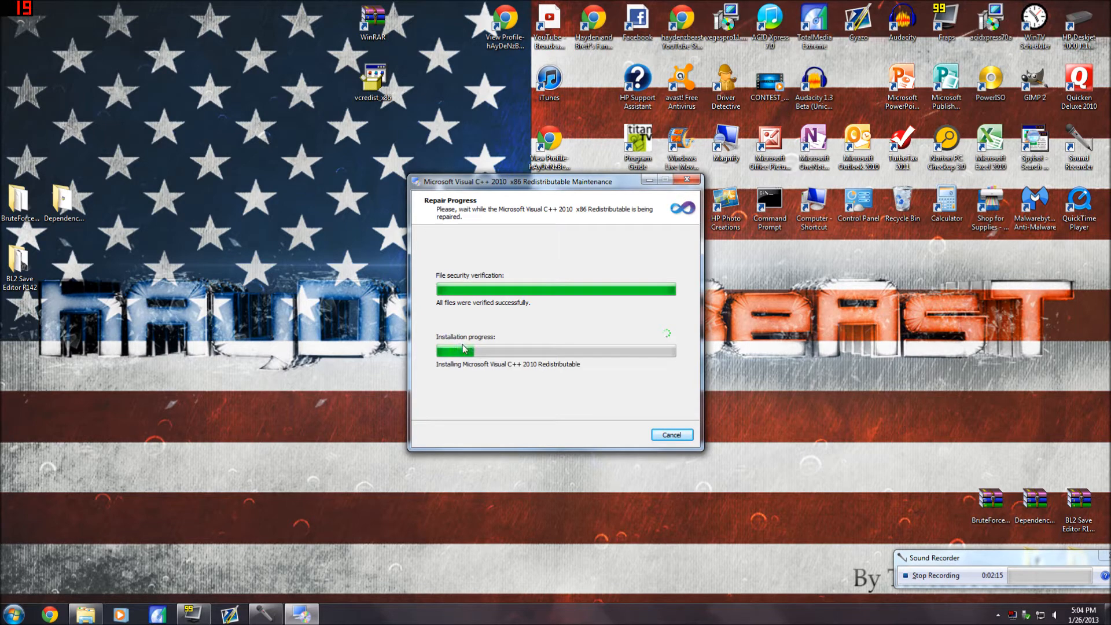
pyautogui.moveTo(519, 310)
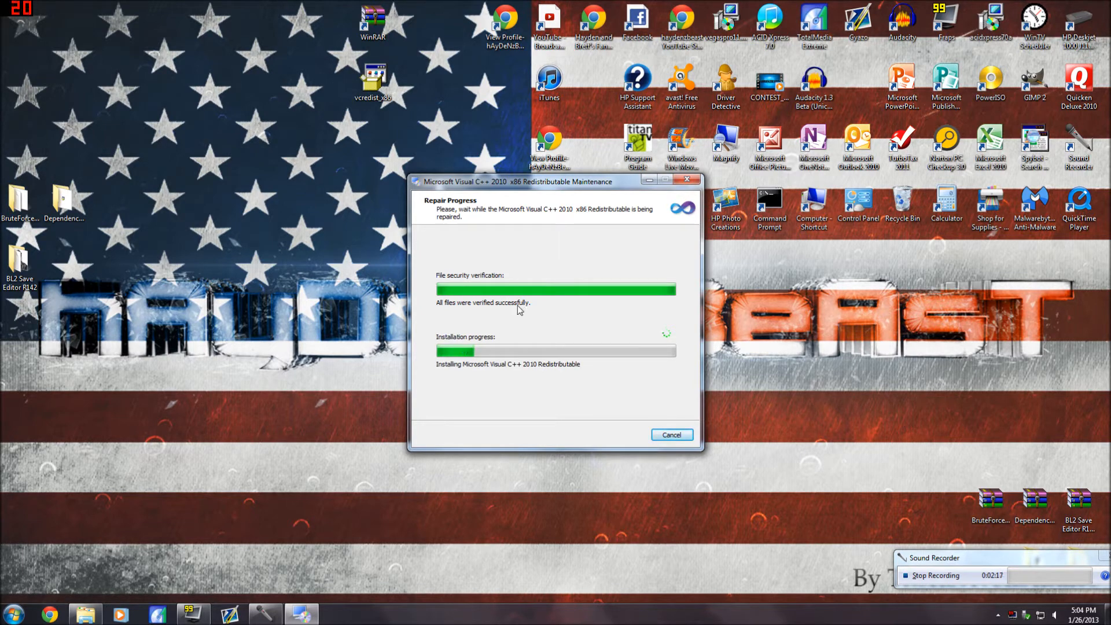
pyautogui.moveTo(542, 295)
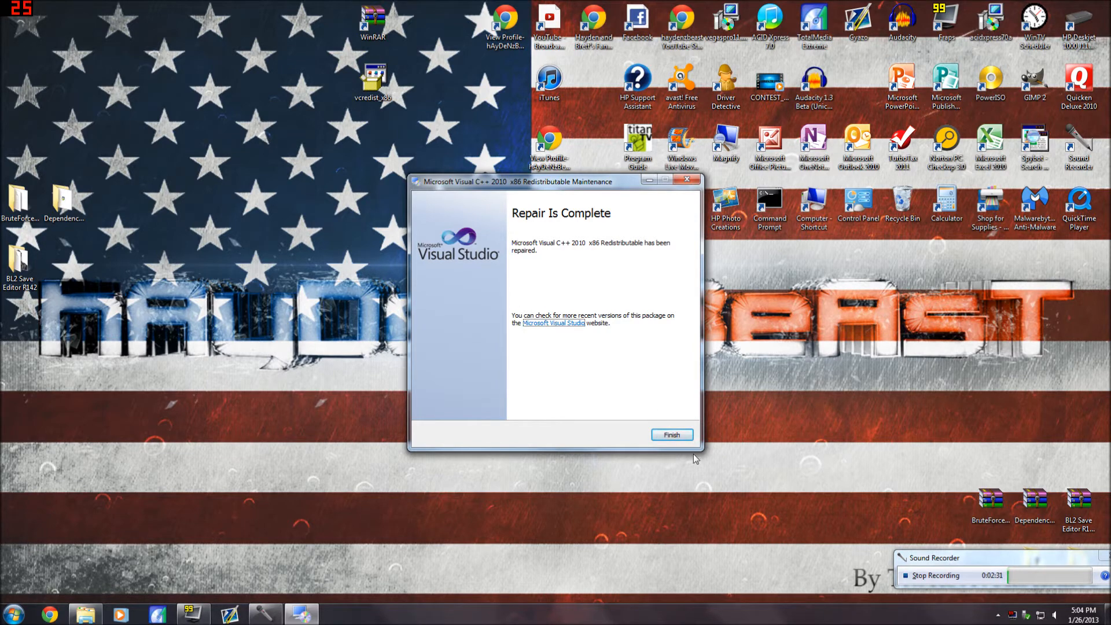
pyautogui.click(670, 434)
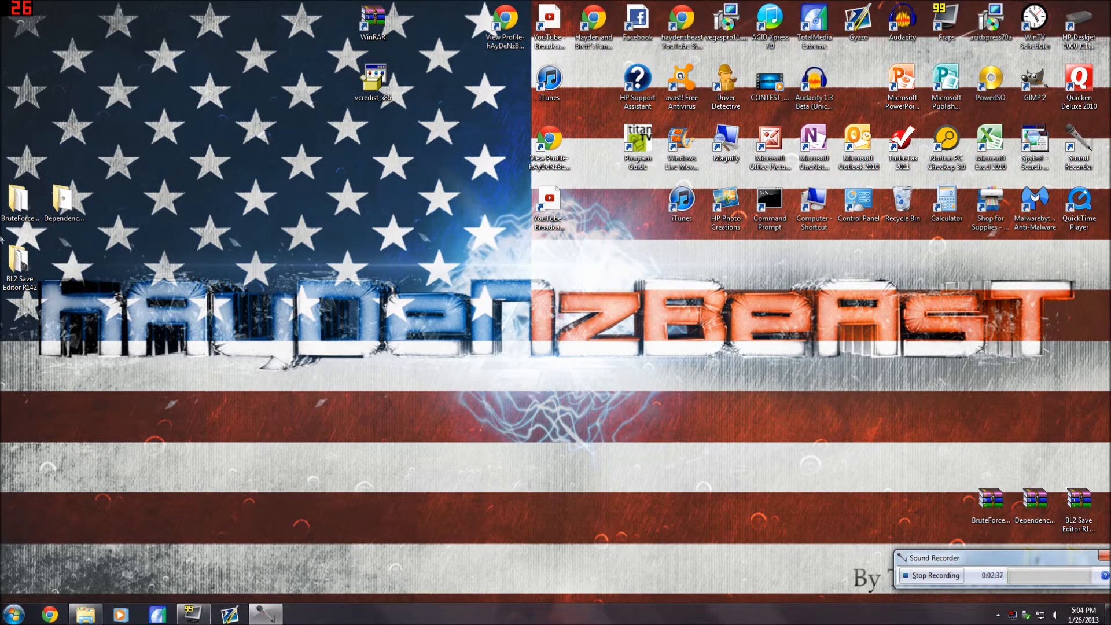
# Step: Run msvbvm50 from the Dependencies folder and install the VB Runtime successfully
pyautogui.doubleClick(62, 206)
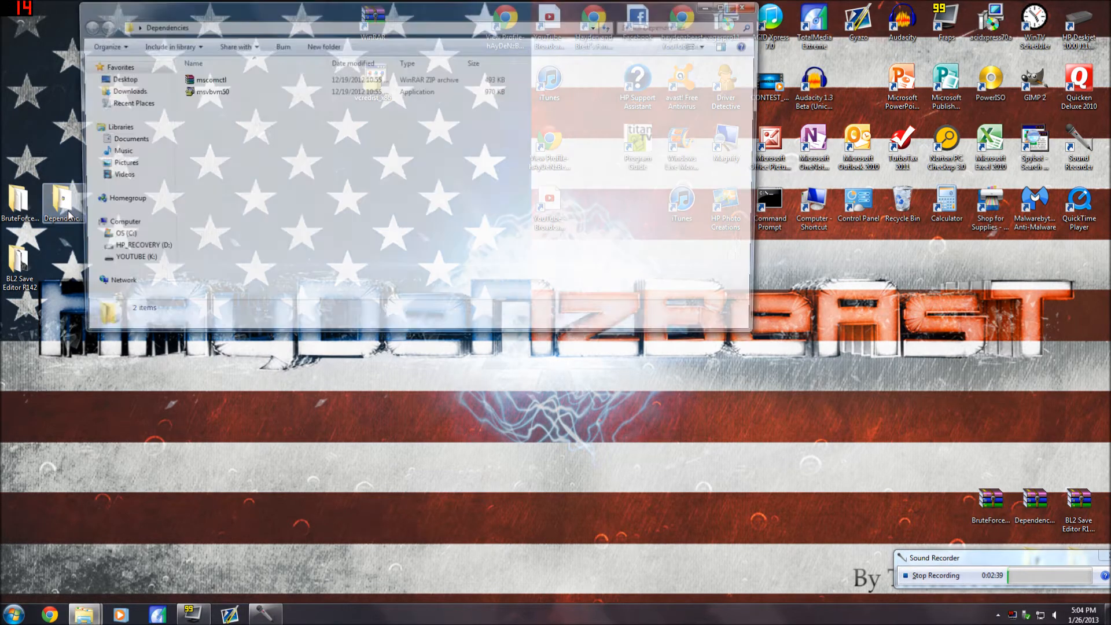
pyautogui.click(213, 90)
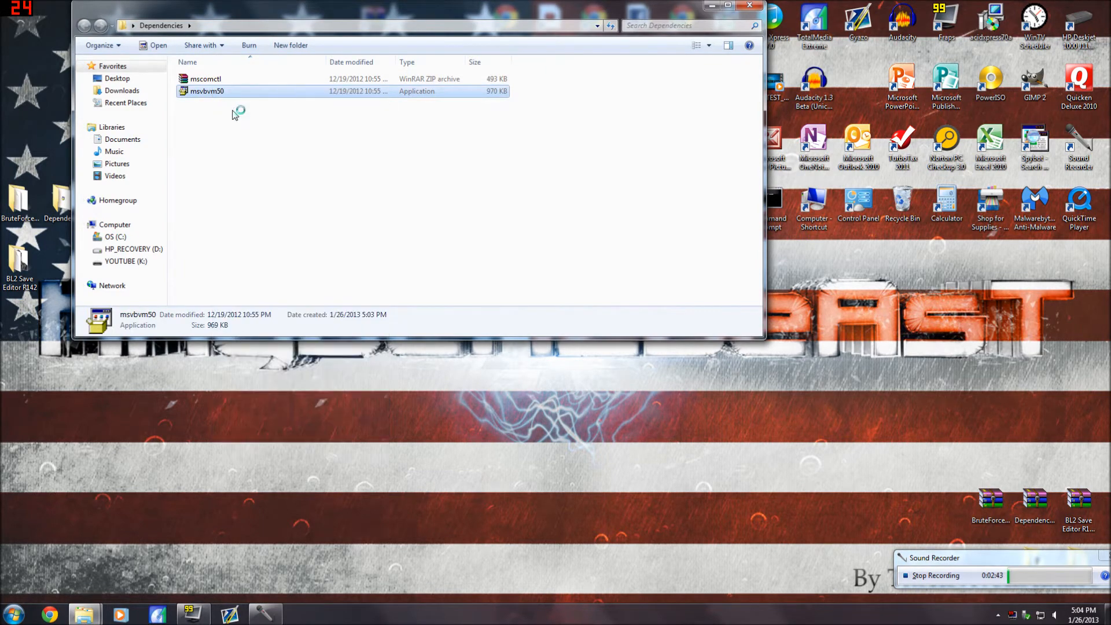
pyautogui.doubleClick(206, 90)
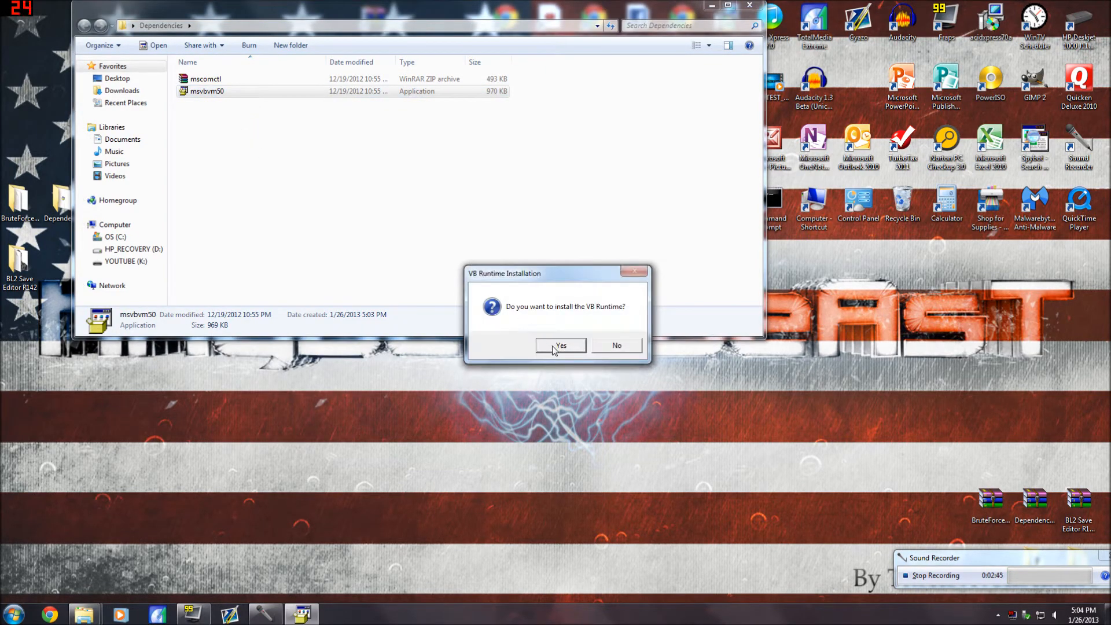
pyautogui.click(560, 345)
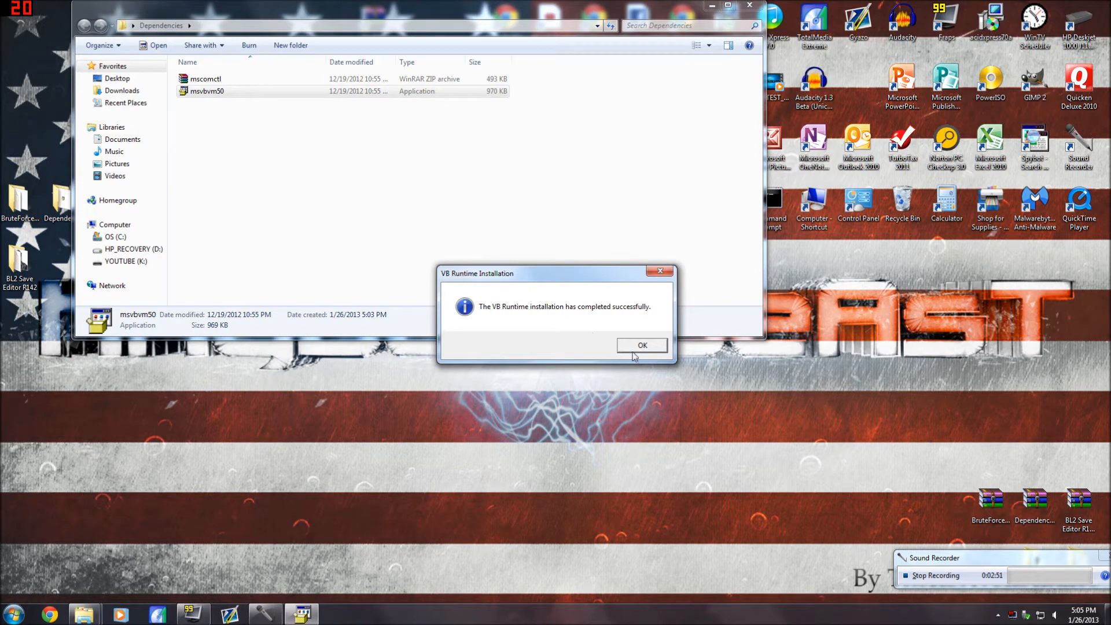
pyautogui.click(642, 345)
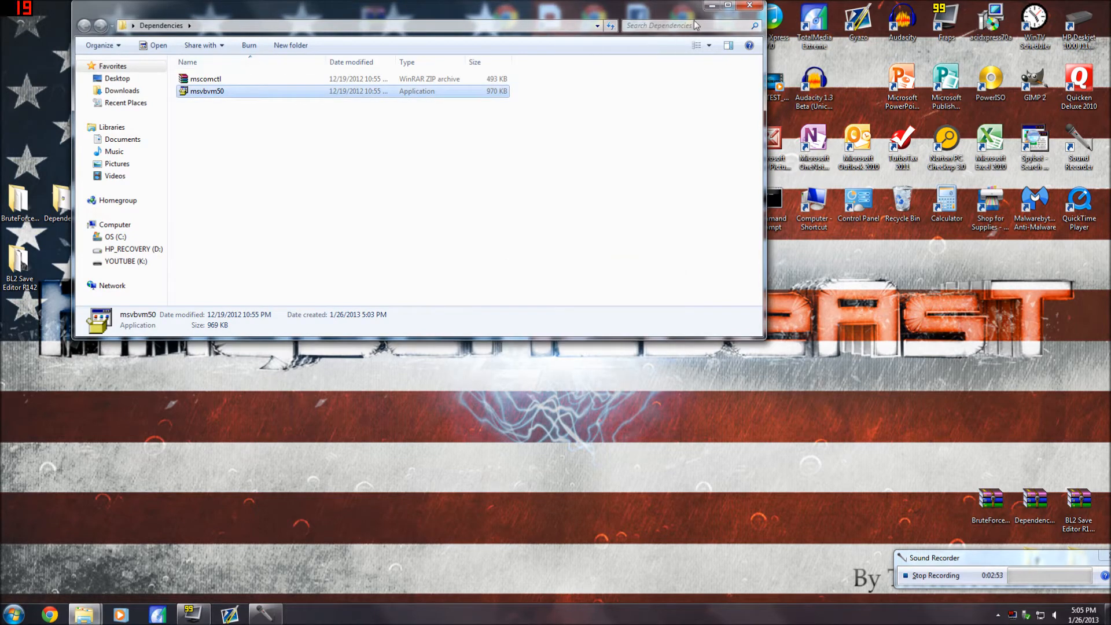
pyautogui.click(749, 6)
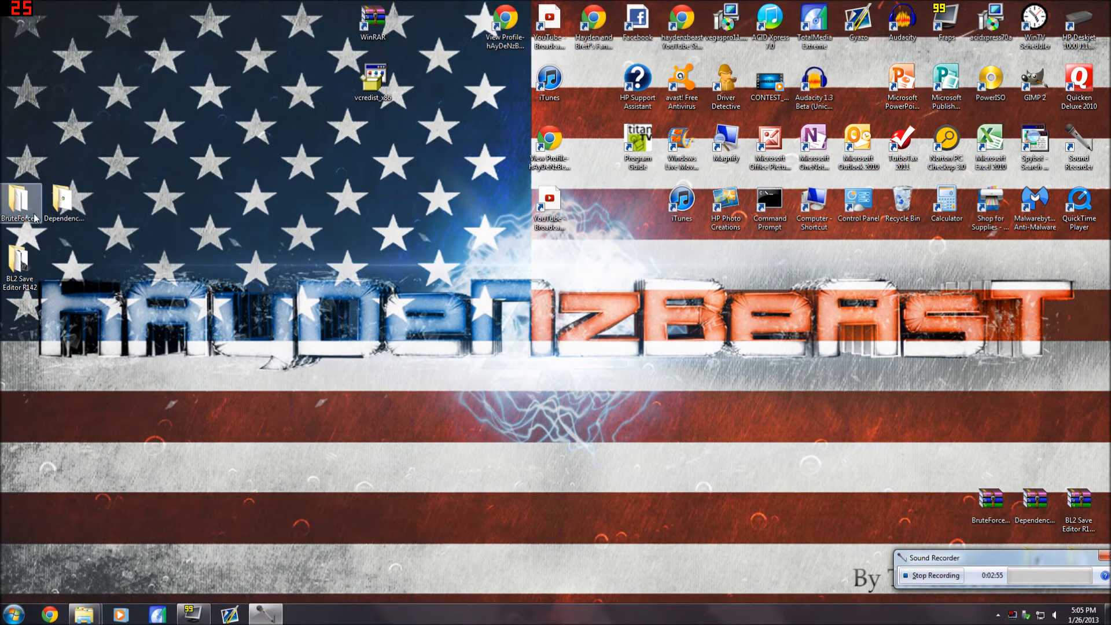
# Step: Launch the Bruteforce Save Data 1.5.1 installer from BruteForceV151 and accept the license
pyautogui.doubleClick(21, 206)
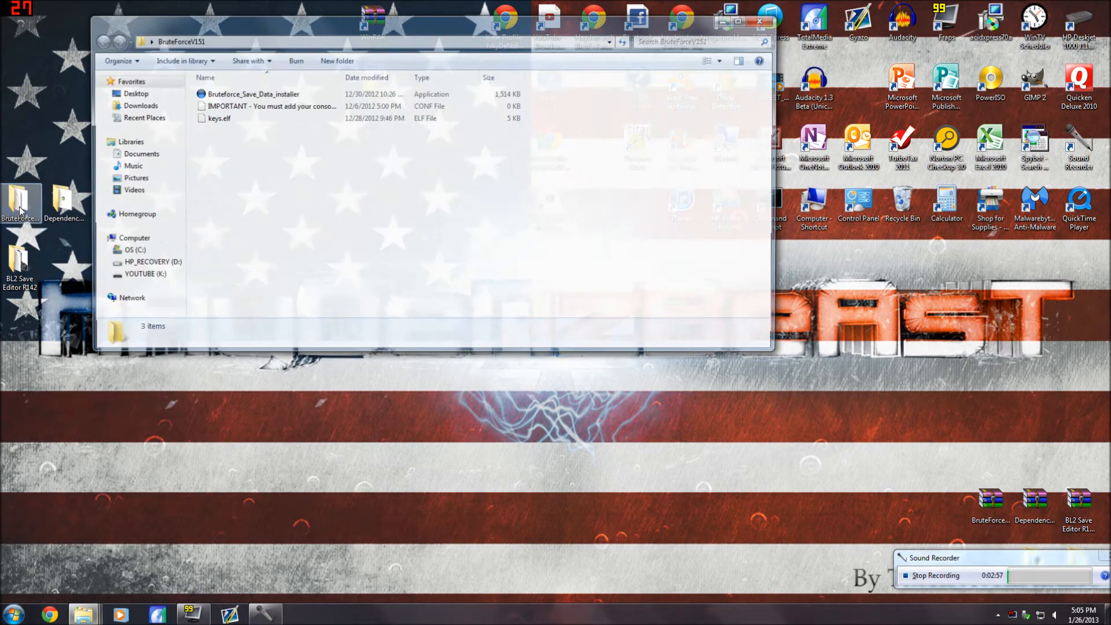
pyautogui.rightClick(252, 92)
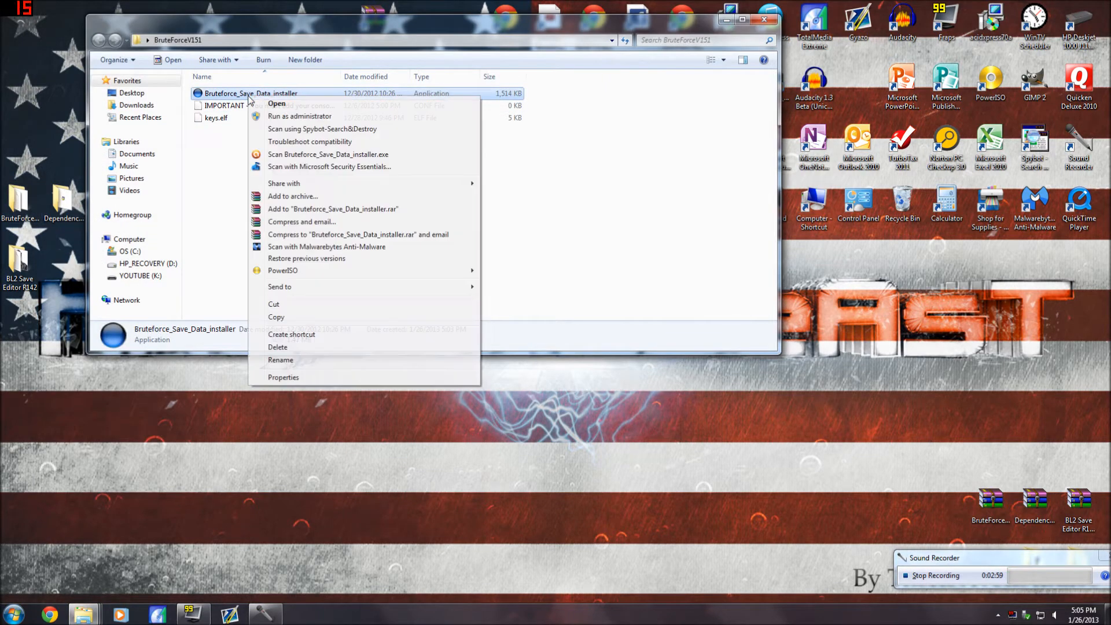
pyautogui.click(277, 103)
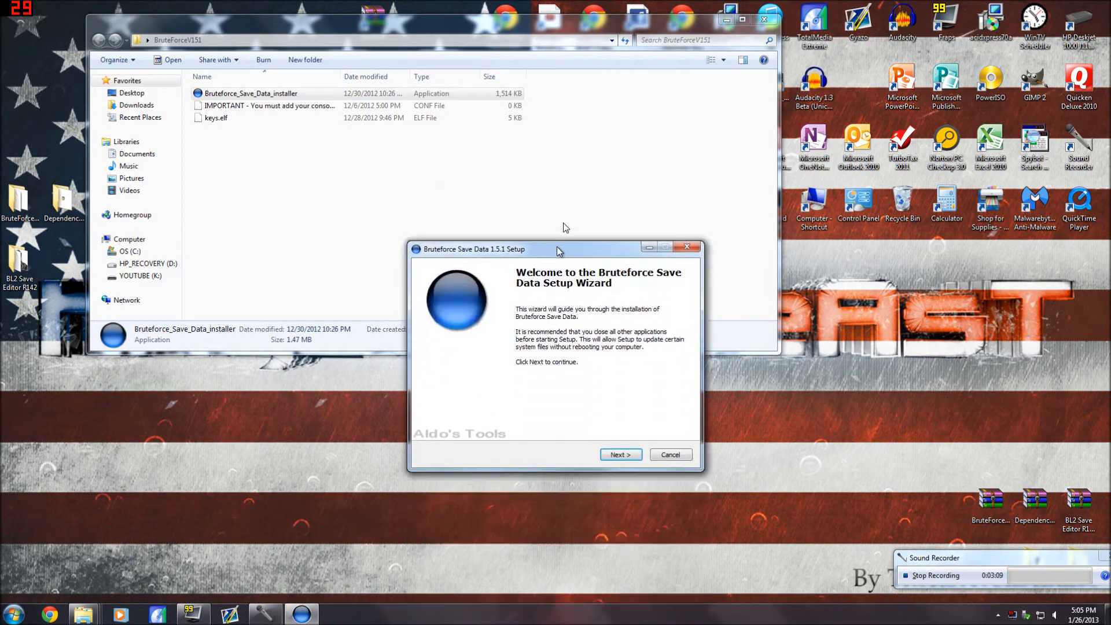
pyautogui.click(618, 453)
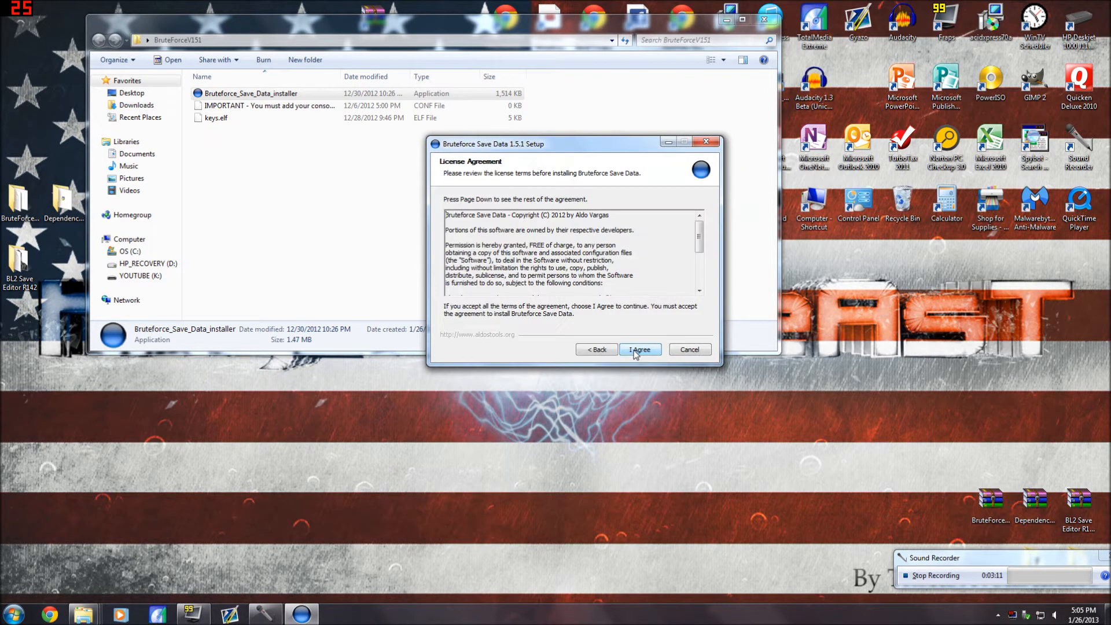
pyautogui.click(639, 350)
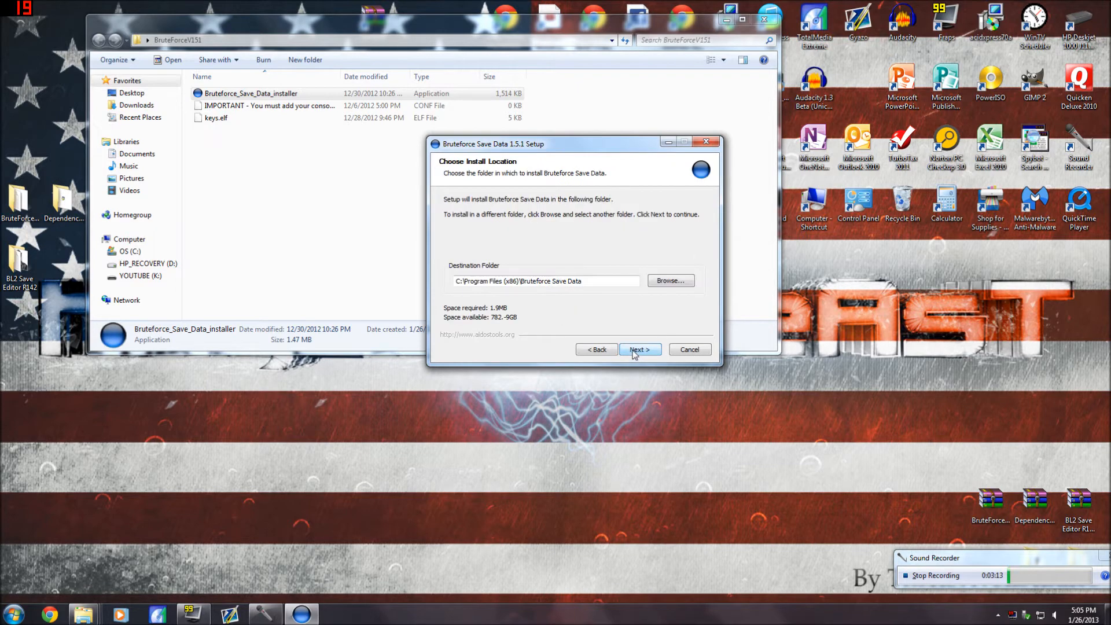
# Step: Install to the default location, update global.conf and finish with the program set to run
pyautogui.click(639, 349)
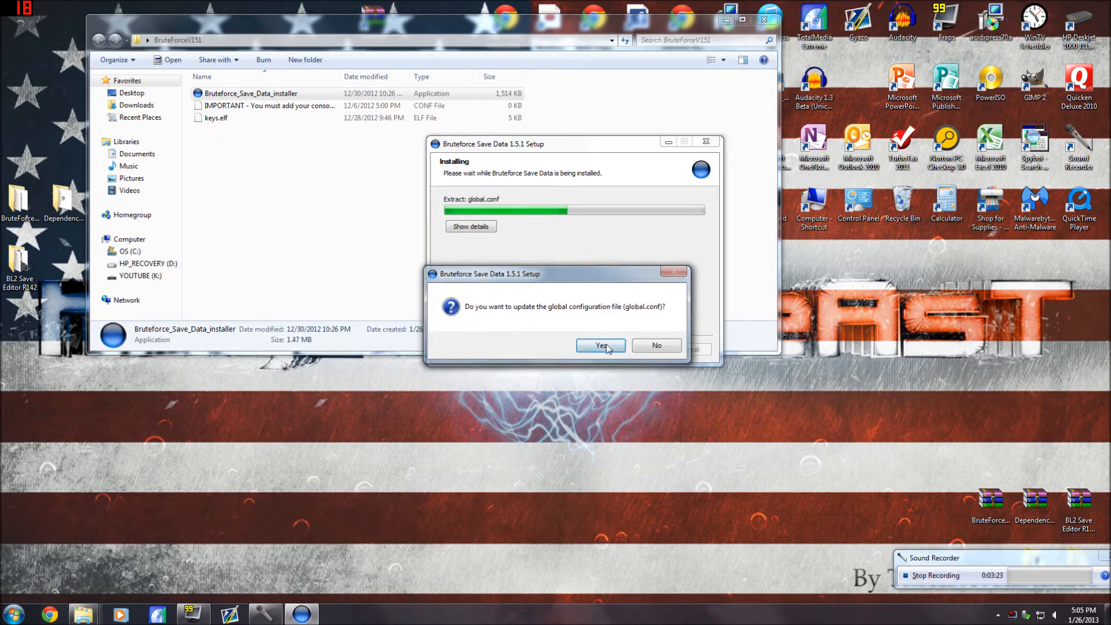
pyautogui.click(599, 345)
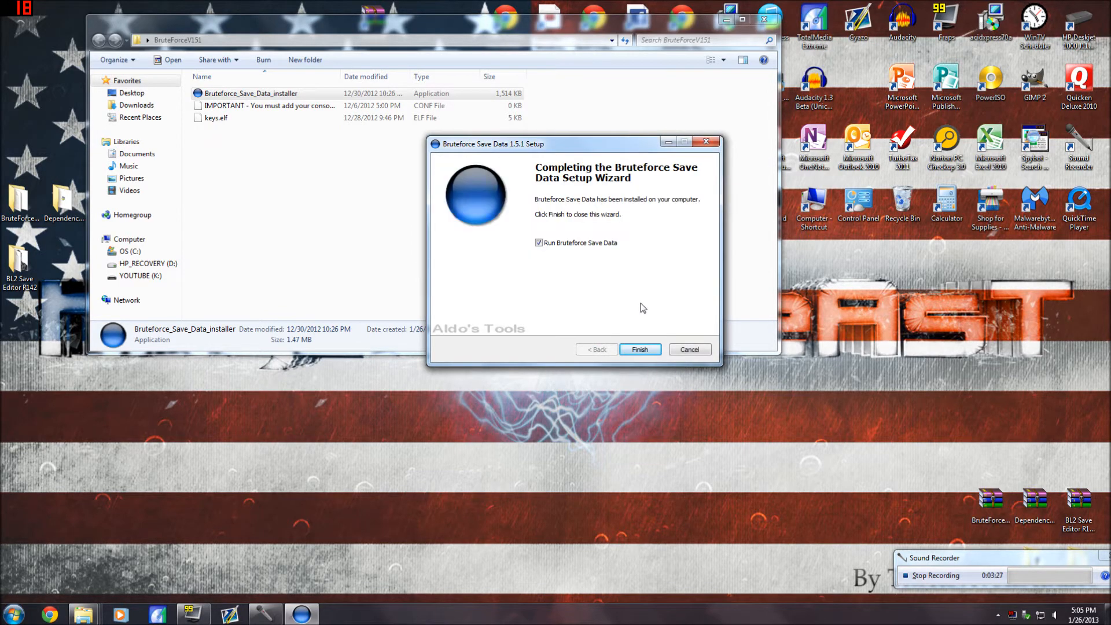
pyautogui.click(639, 350)
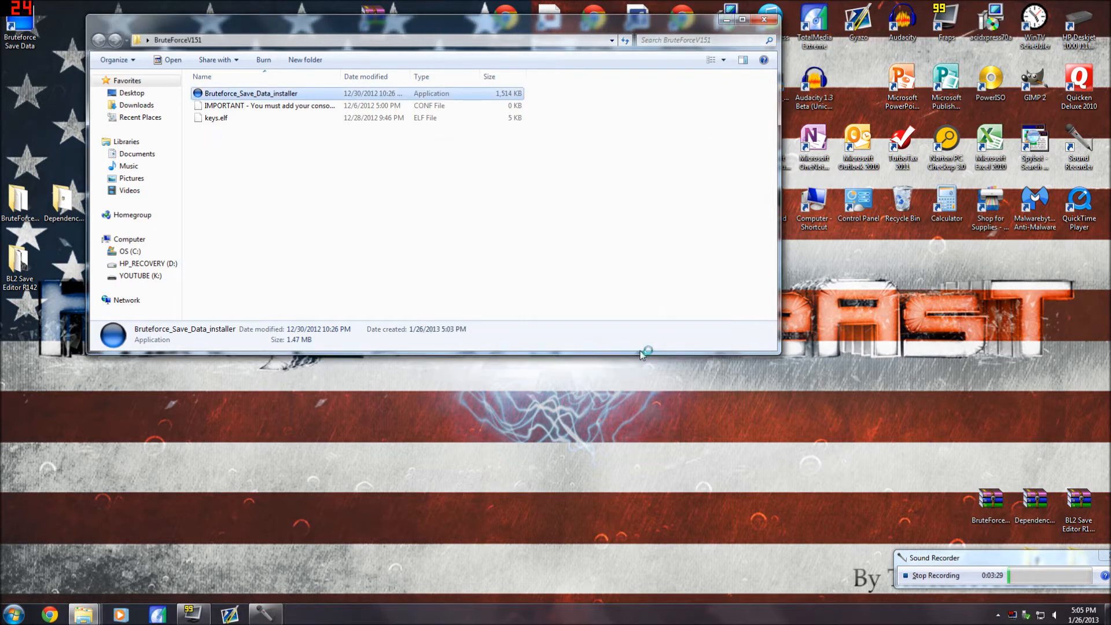
pyautogui.moveTo(596, 230)
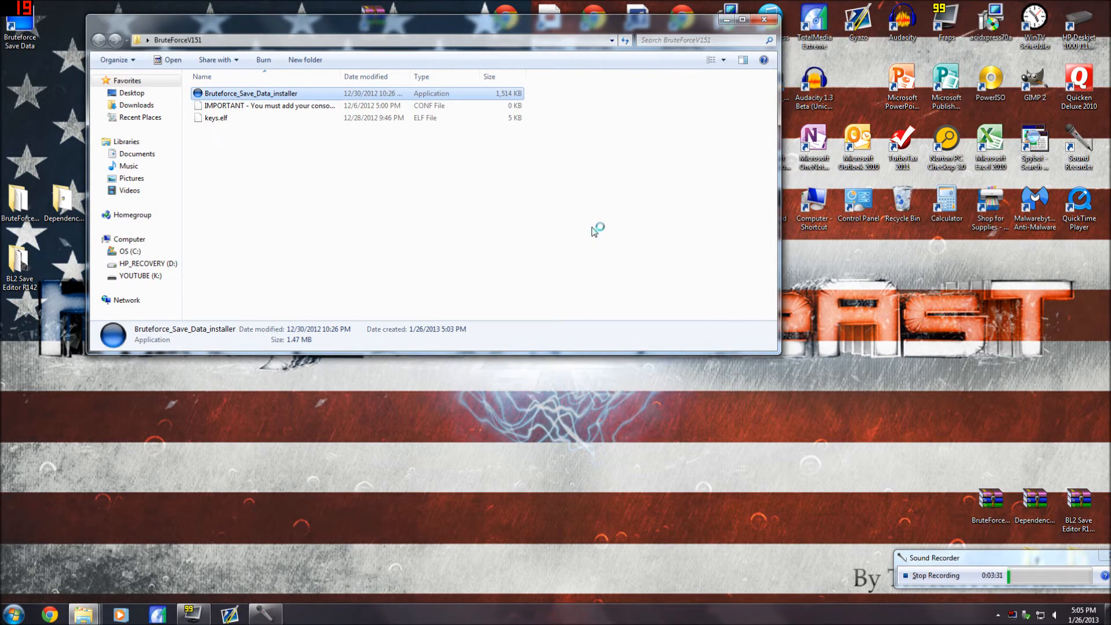
# Step: Minimize the loaded Bruteforce Save Data window and close the BruteForceV151 folder
pyautogui.click(250, 92)
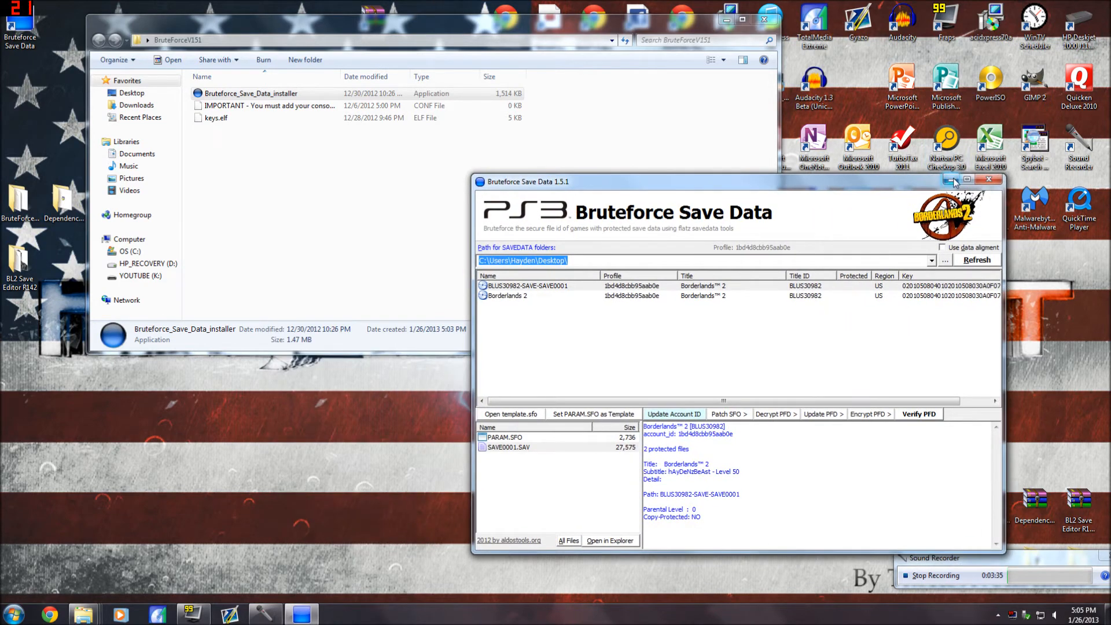
pyautogui.click(988, 178)
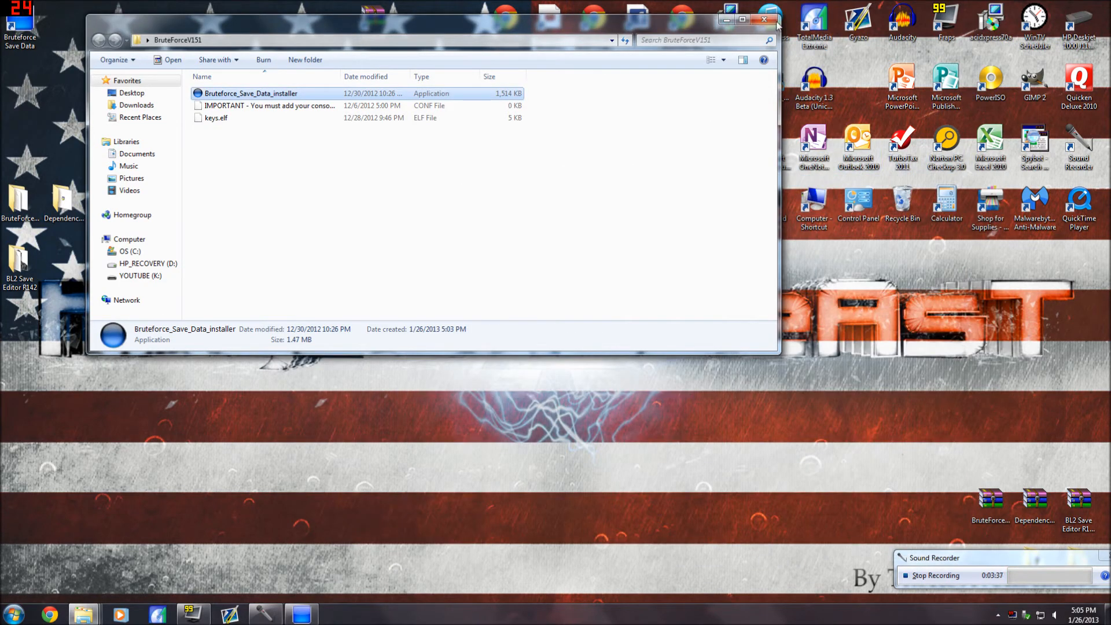
pyautogui.click(765, 18)
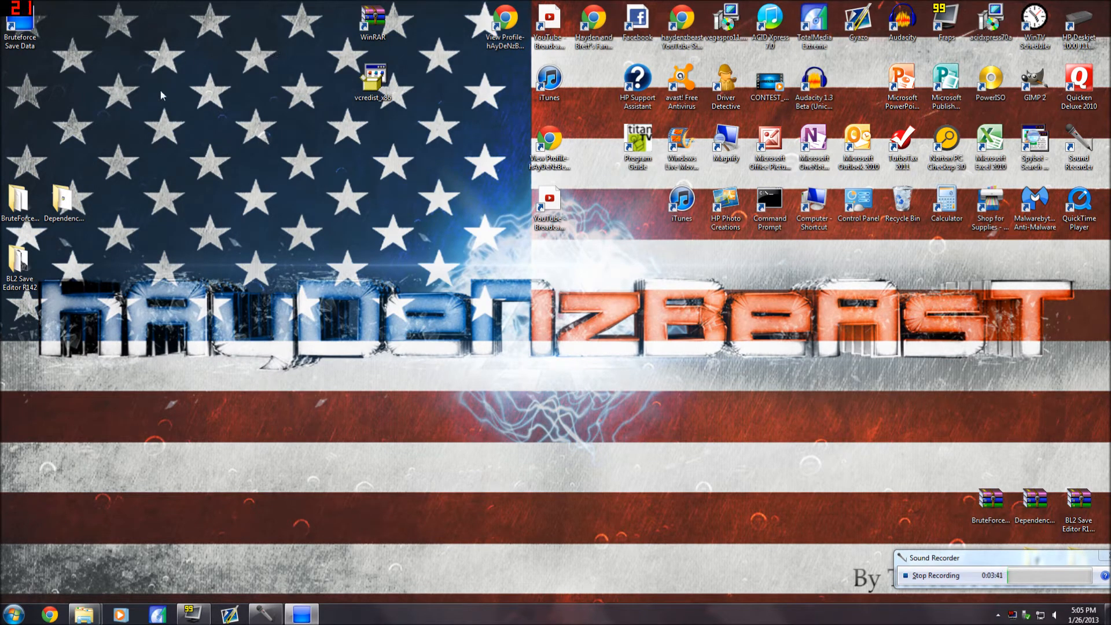
# Step: Launch Gibbed.Borderlands2.SaveEdit from the BL2 Save Editor R142 folder
pyautogui.click(20, 258)
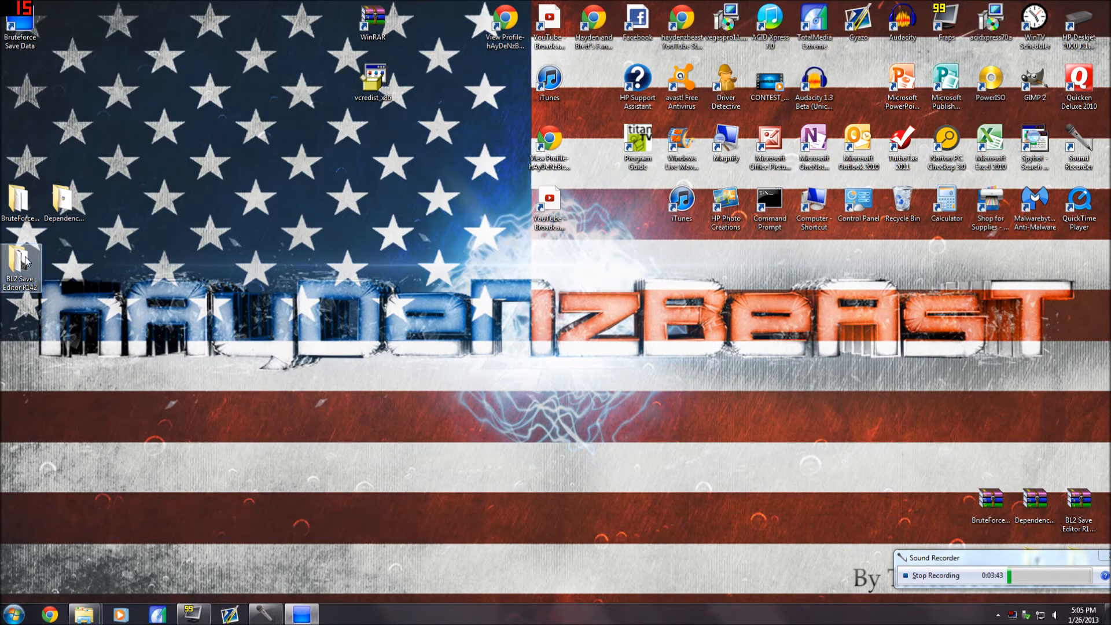
pyautogui.doubleClick(21, 257)
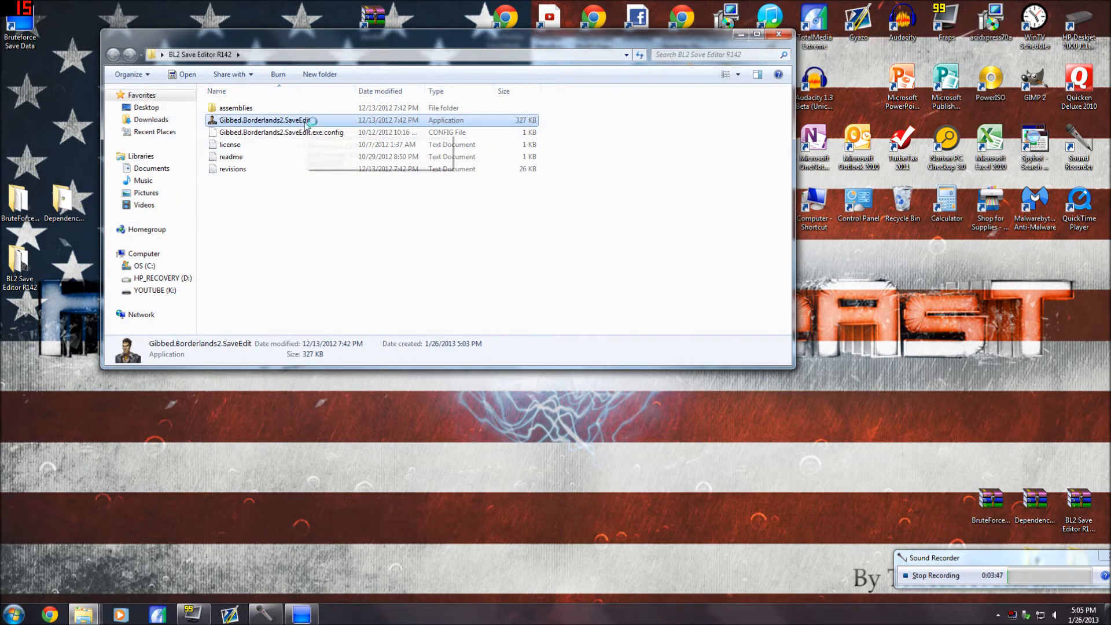
pyautogui.moveTo(327, 120)
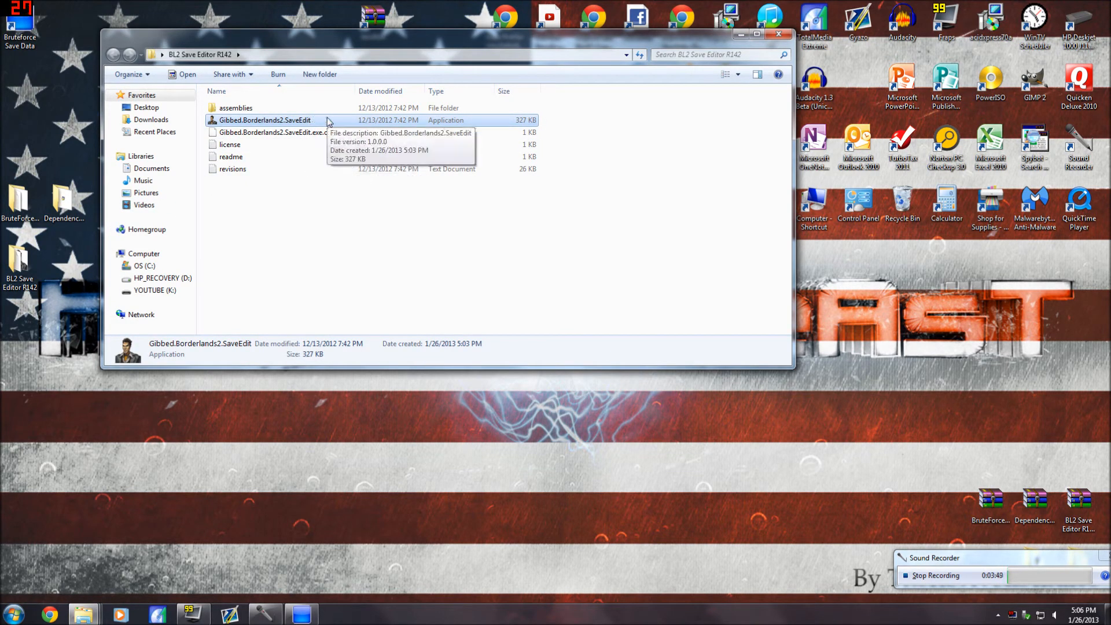
pyautogui.doubleClick(265, 119)
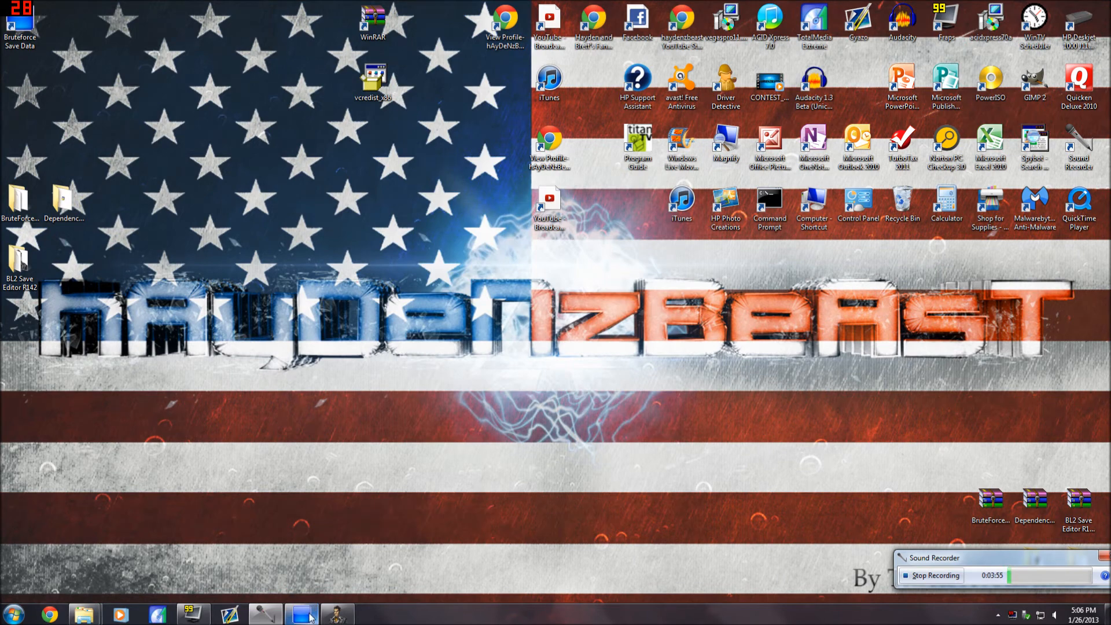
# Step: Restore Bruteforce and re-point its save data folder to the Desktop
pyautogui.click(301, 613)
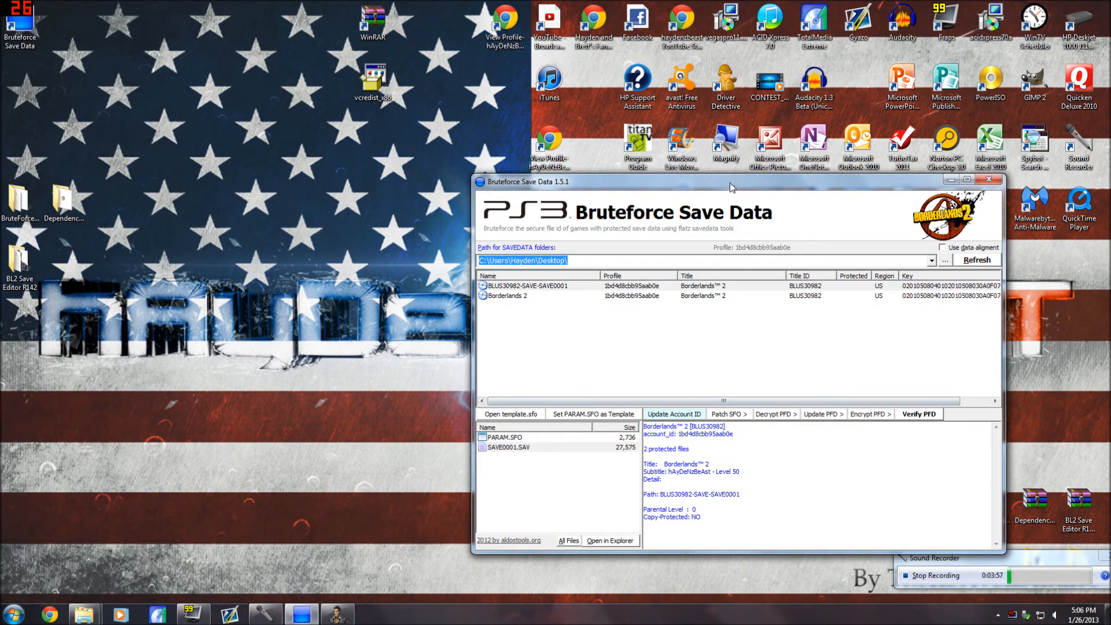
pyautogui.moveTo(731, 182); pyautogui.dragTo(384, 156)
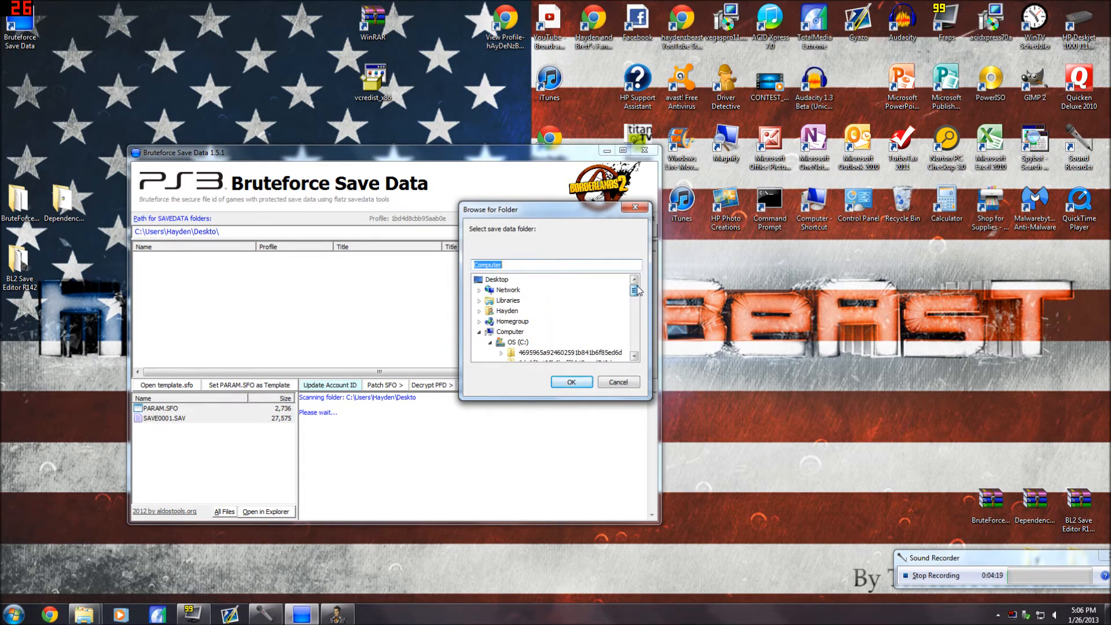
pyautogui.click(497, 279)
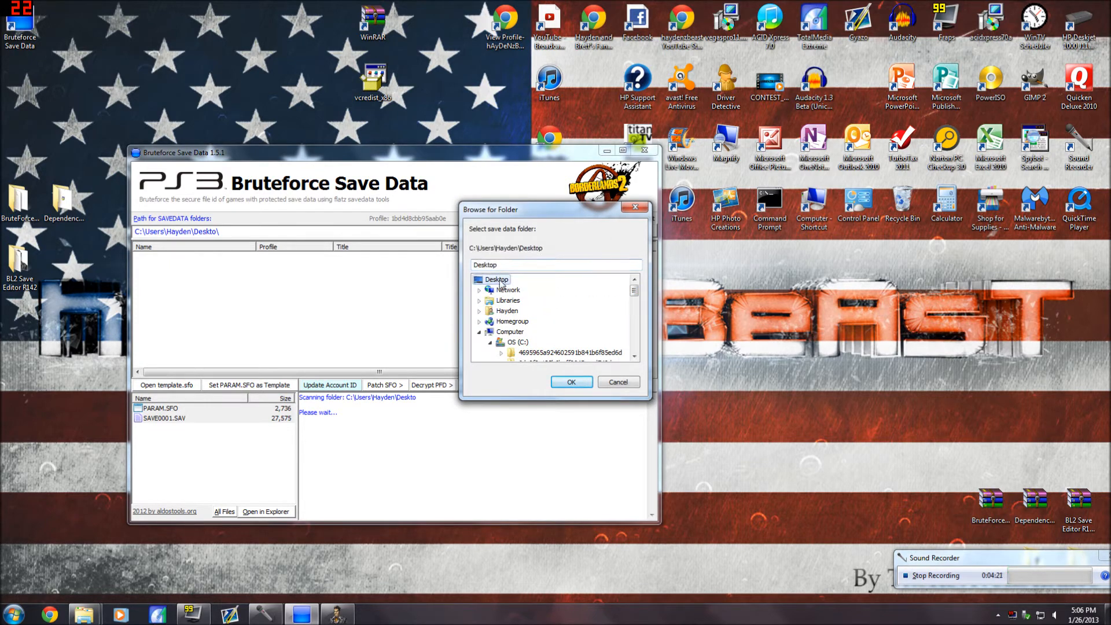
pyautogui.click(570, 382)
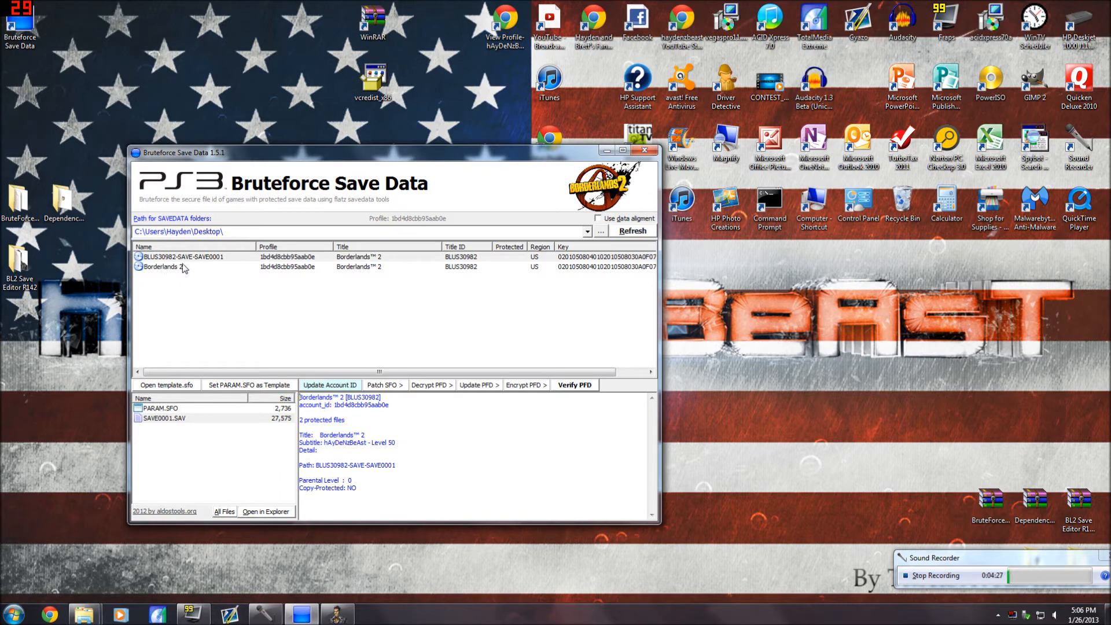
# Step: Decrypt the PFD files of the BLUS30982-SAVE-SAVE0001 save and confirm
pyautogui.click(182, 257)
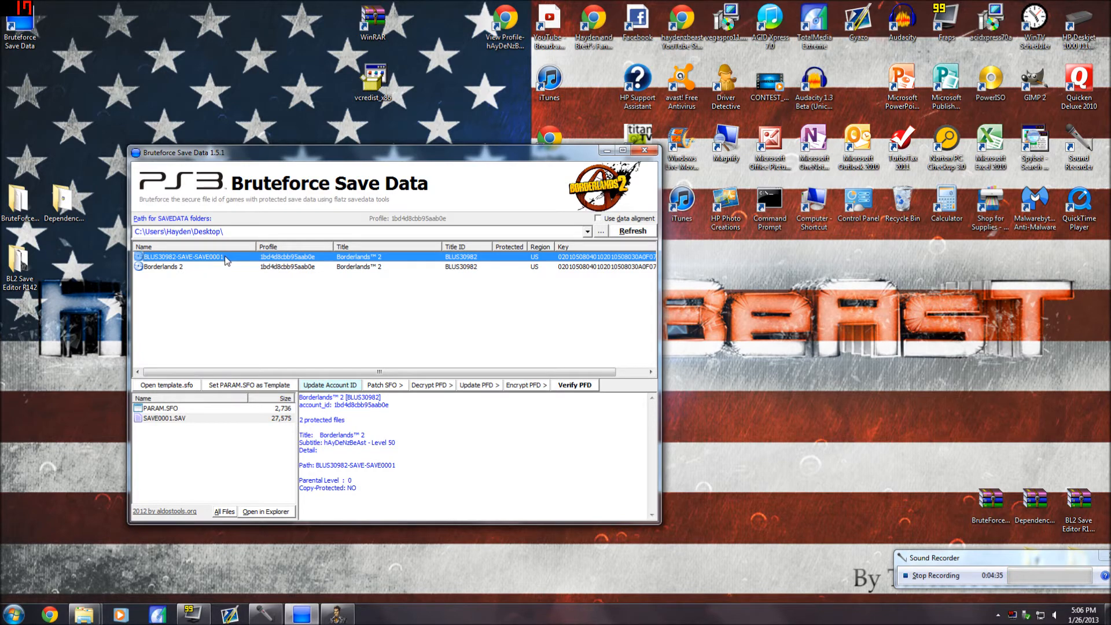
pyautogui.click(429, 385)
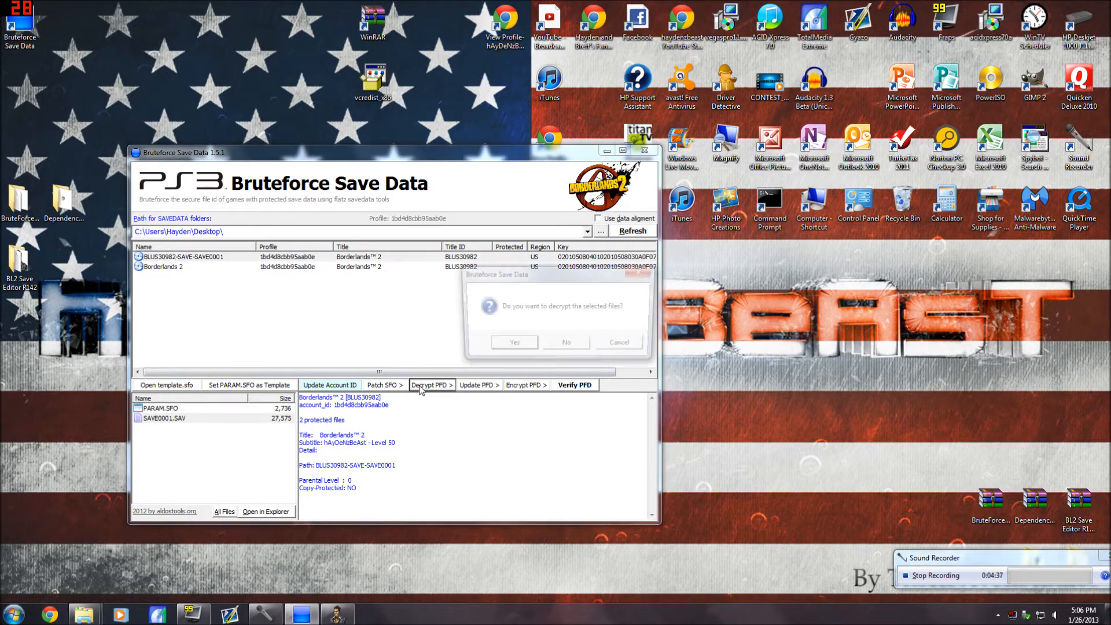
pyautogui.click(513, 342)
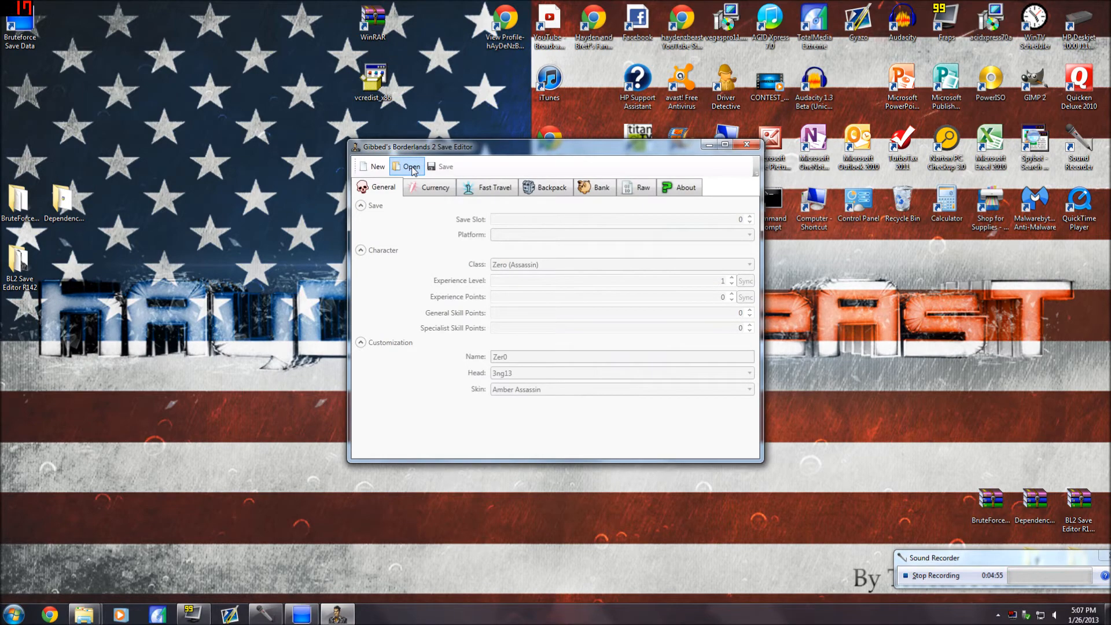
# Step: Load SAVE0001.SAV from BLUS30982-SAVE-SAVE0001, bringing in the Axton PS3 character hAyDeNzBeAst
pyautogui.click(406, 167)
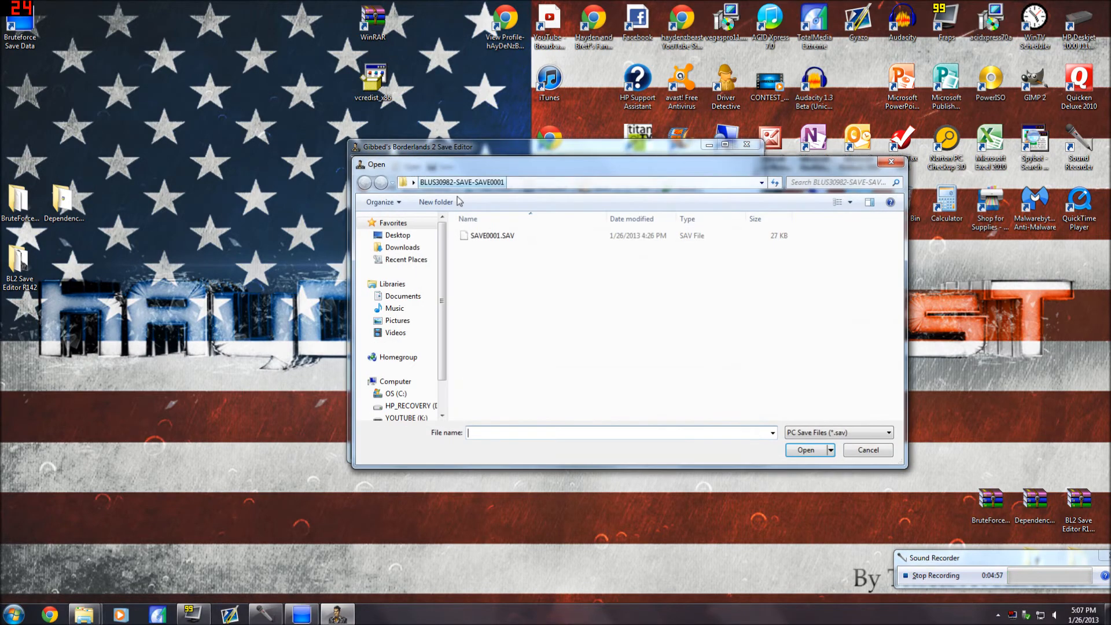
pyautogui.click(492, 235)
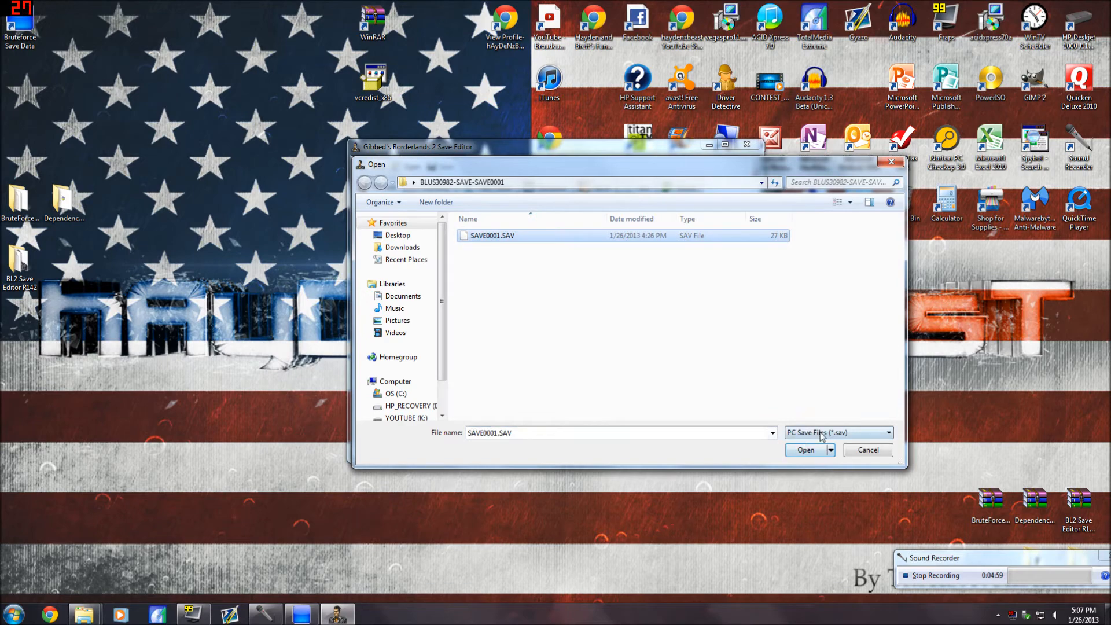
pyautogui.click(888, 432)
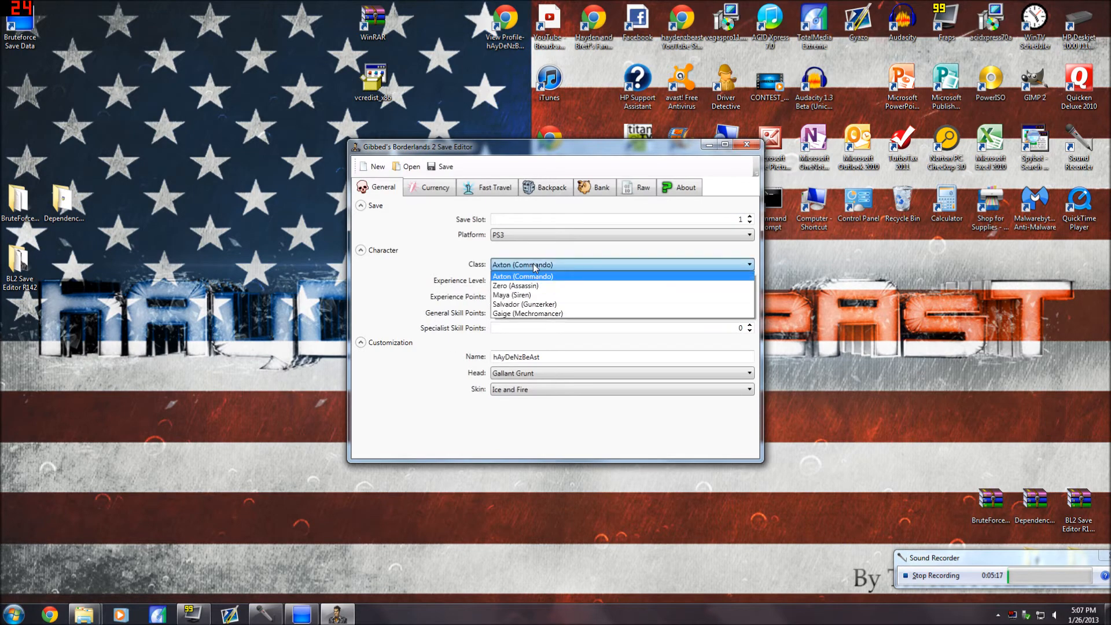
pyautogui.click(522, 275)
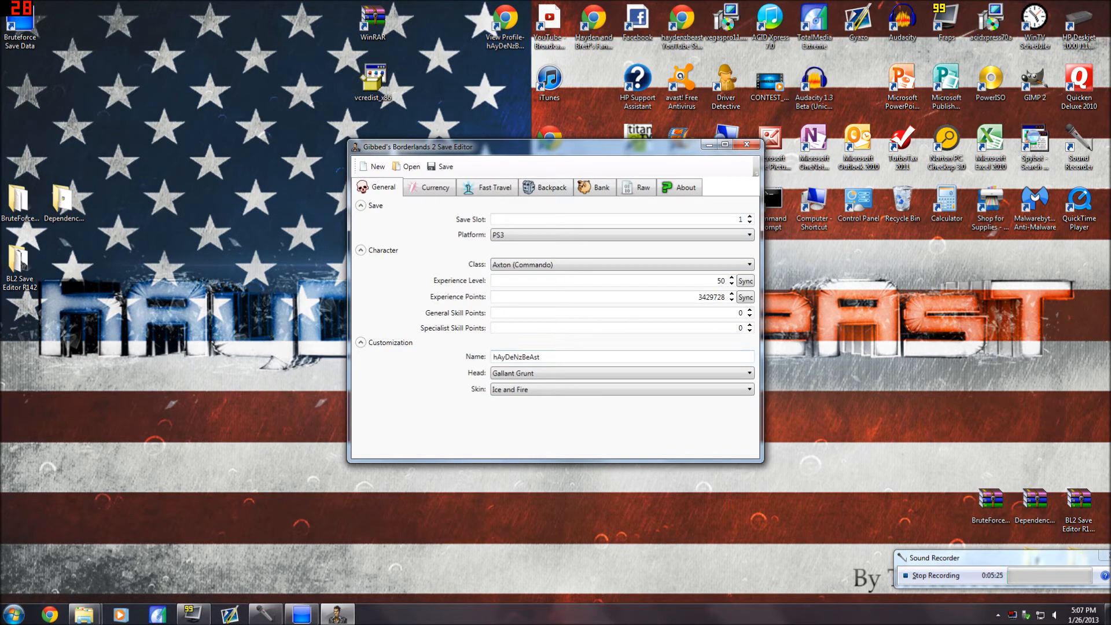
pyautogui.click(435, 188)
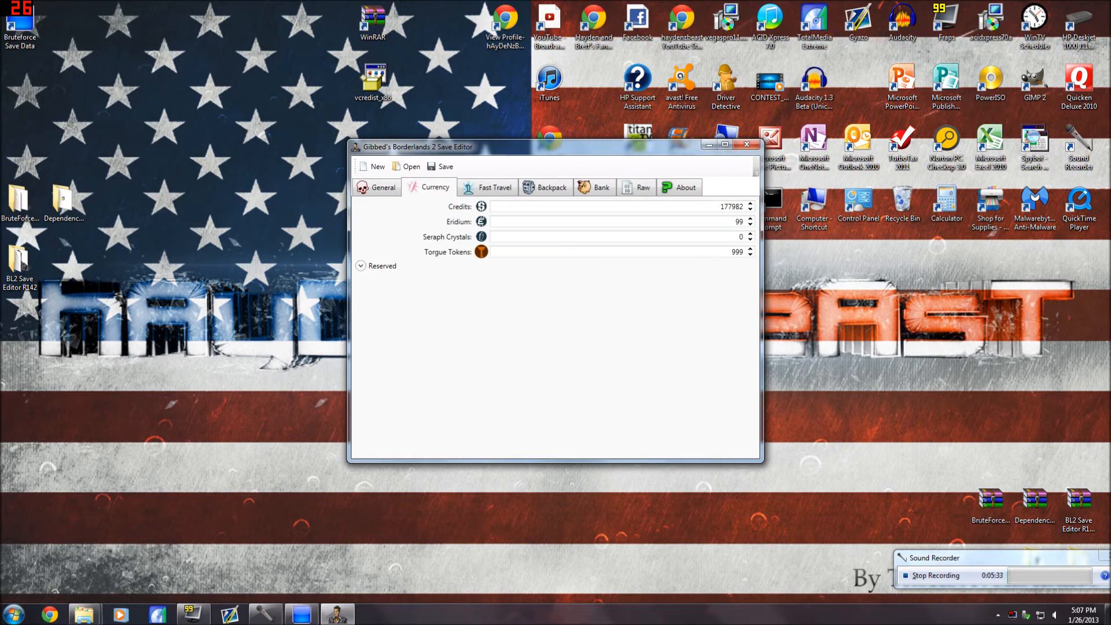
pyautogui.moveTo(536, 180)
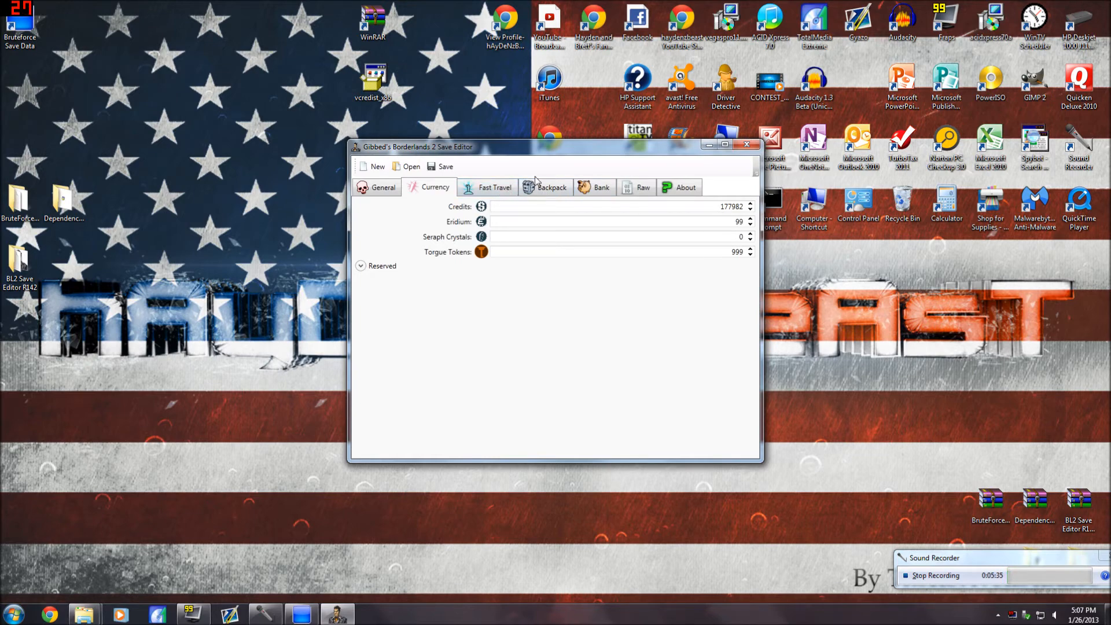
pyautogui.click(494, 187)
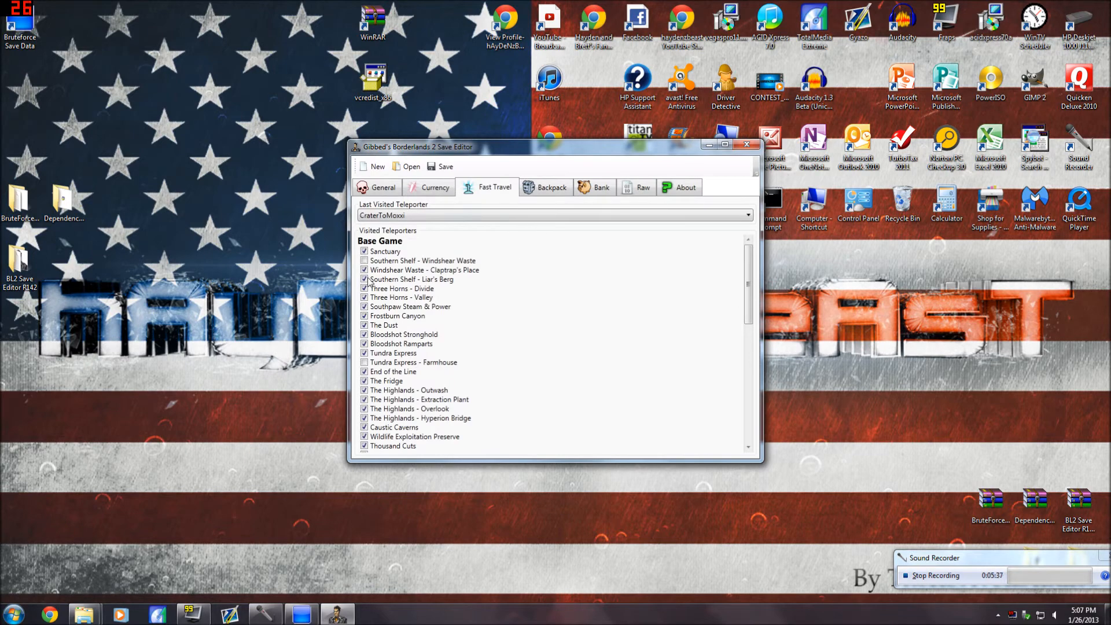
pyautogui.click(365, 261)
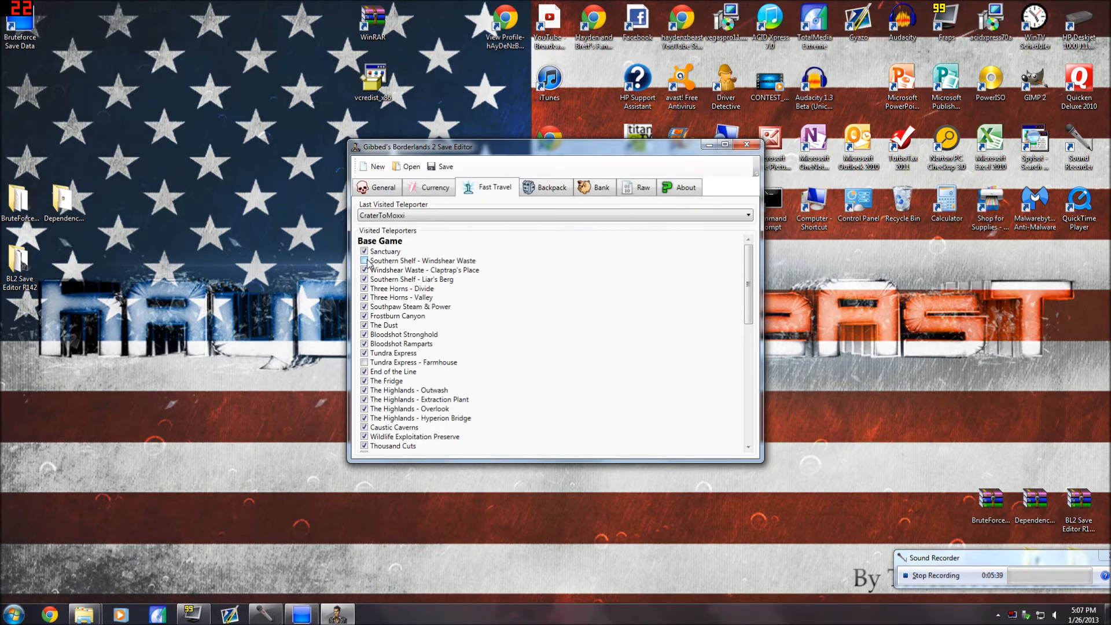
pyautogui.scroll(-3)
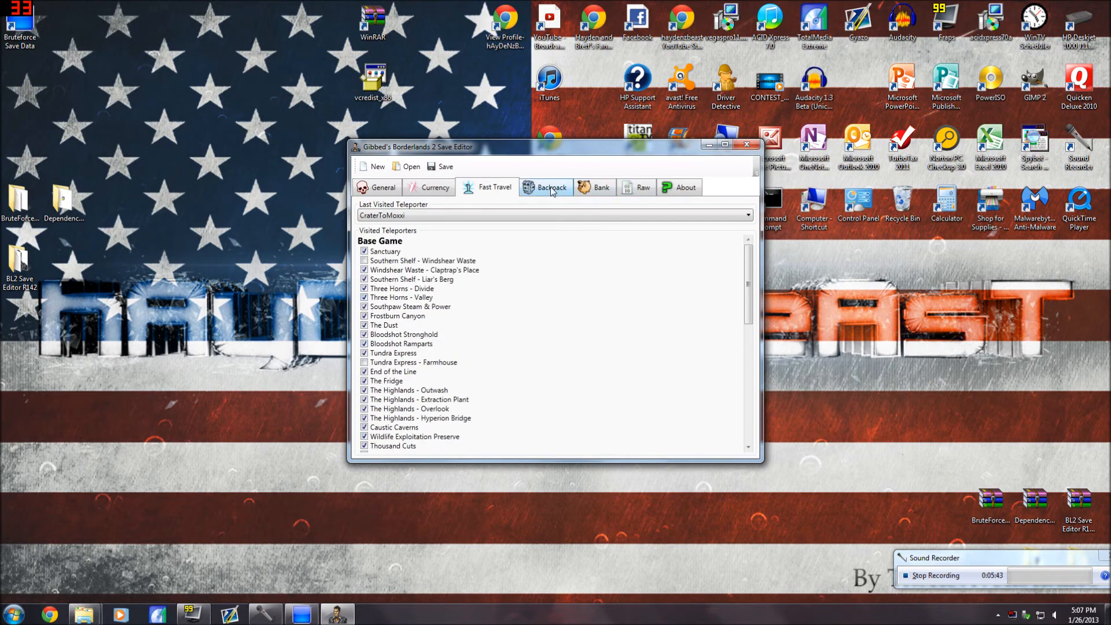
pyautogui.click(551, 188)
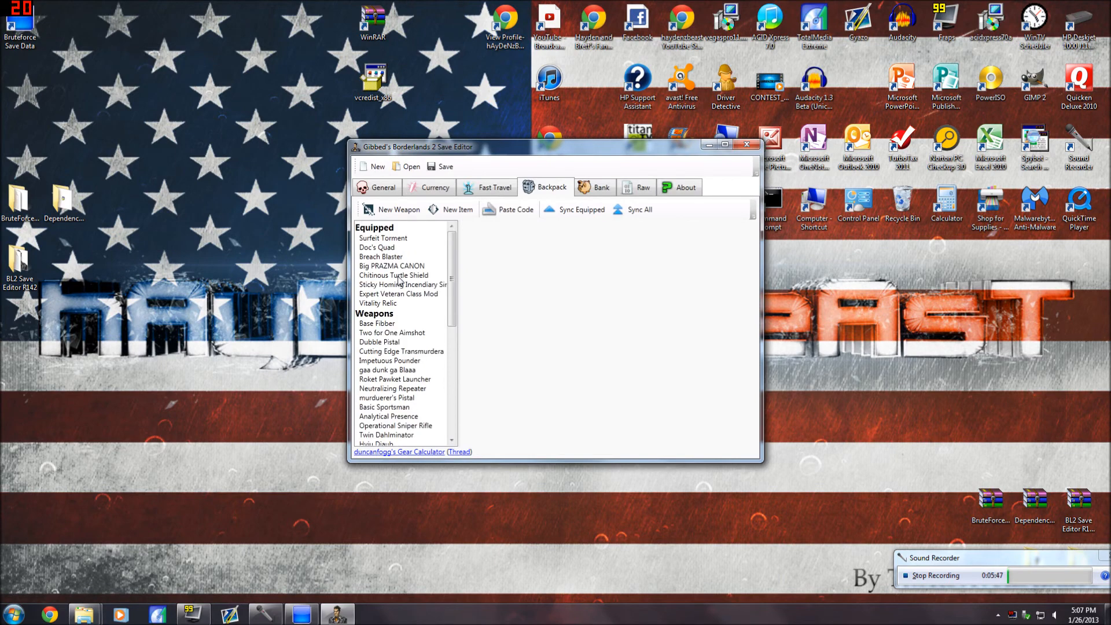
pyautogui.click(380, 257)
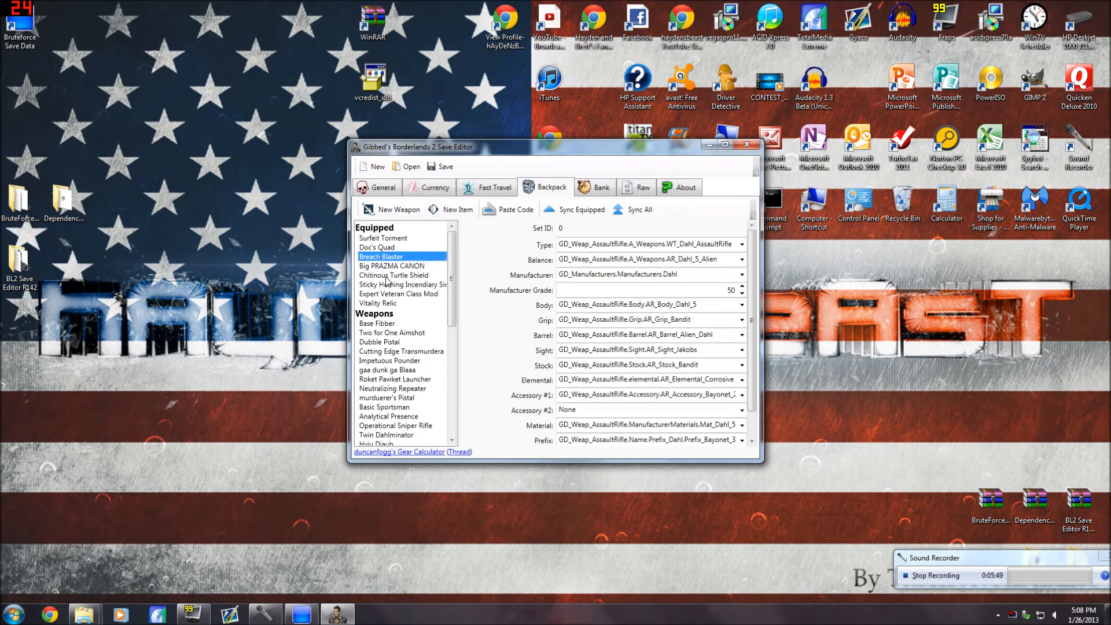
pyautogui.click(378, 303)
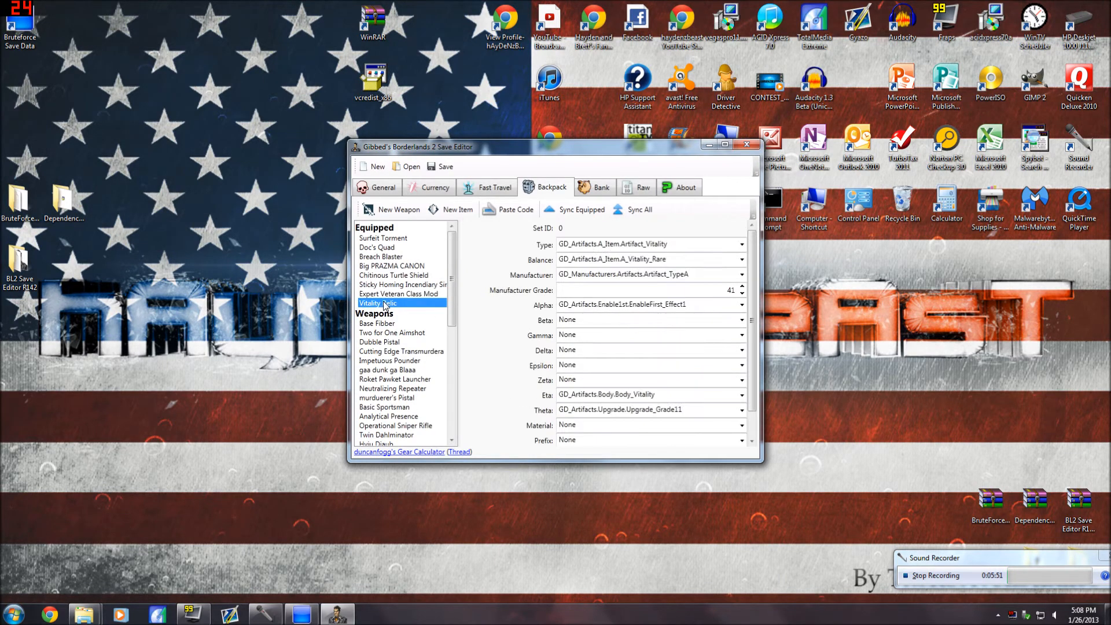
pyautogui.click(380, 342)
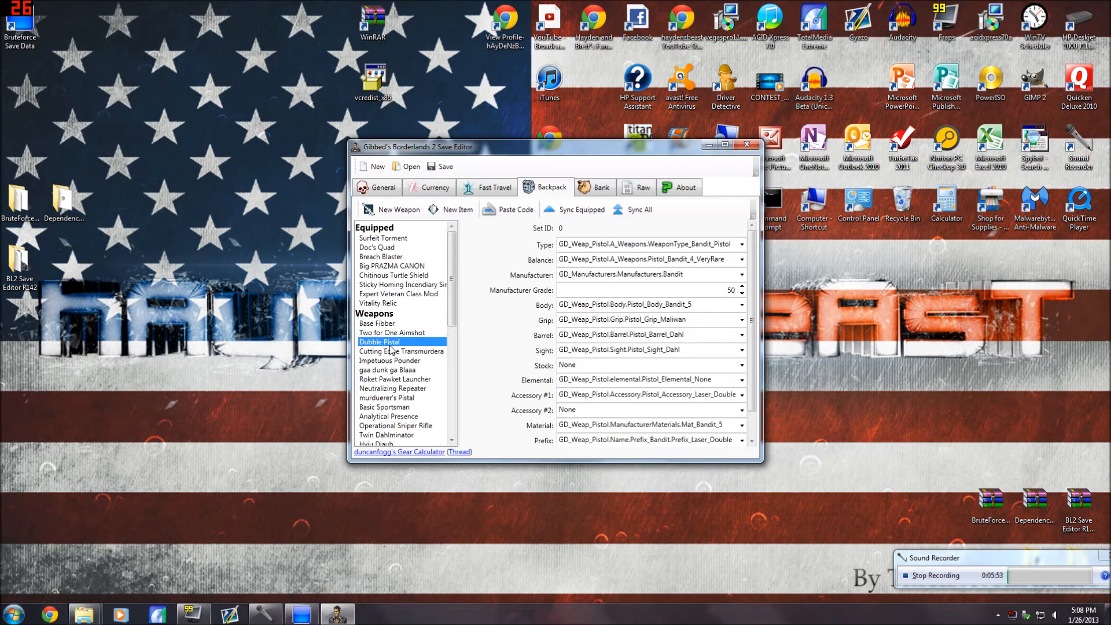
pyautogui.click(601, 188)
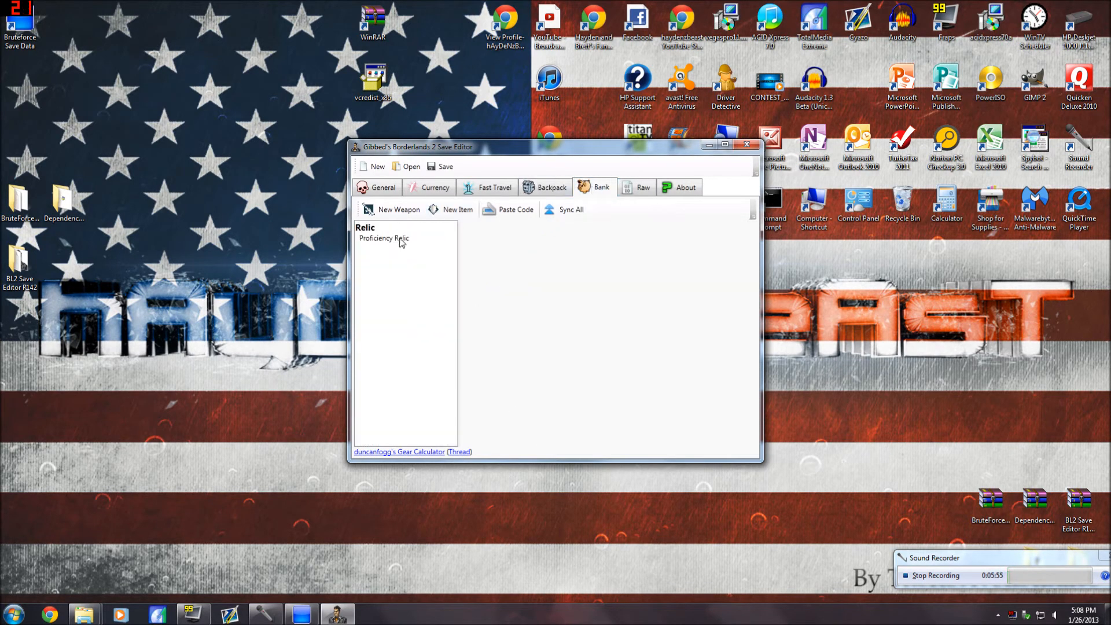
pyautogui.click(383, 237)
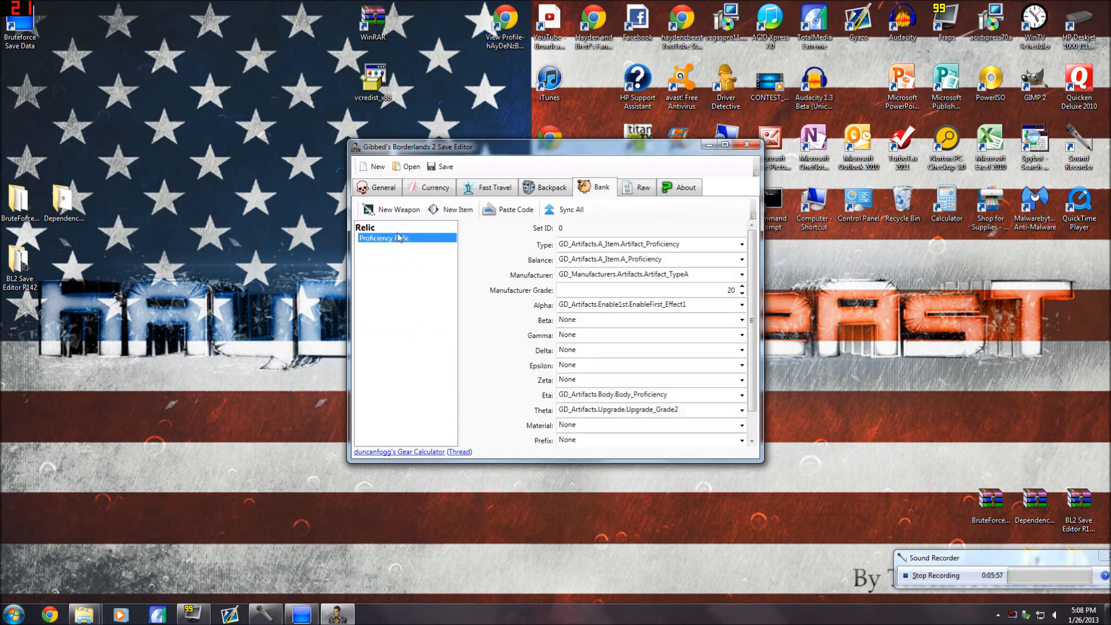
pyautogui.click(642, 187)
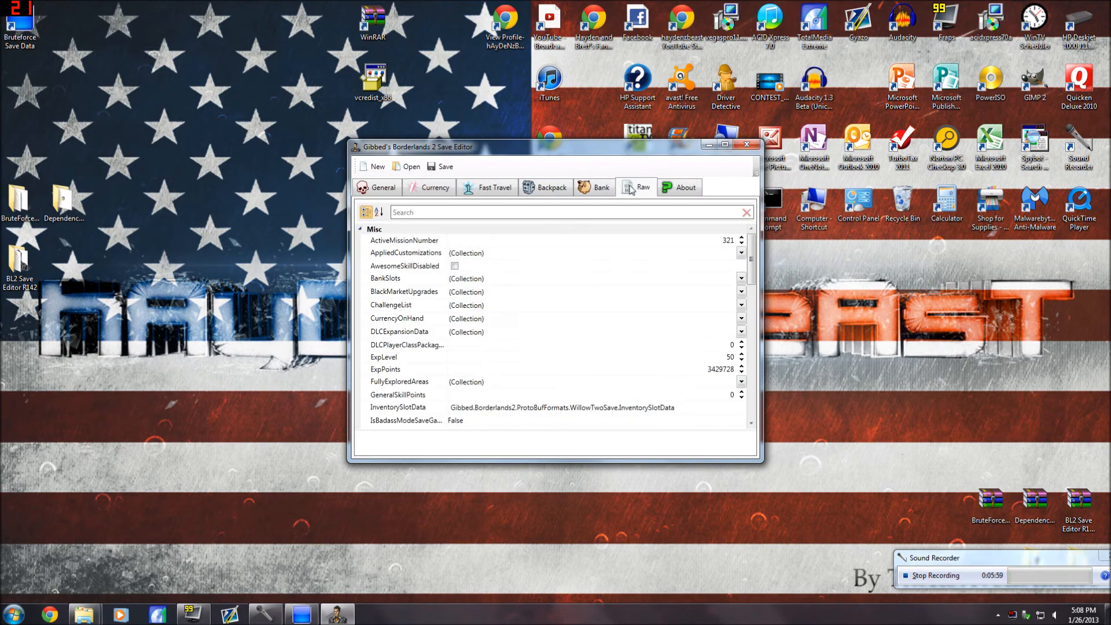
pyautogui.scroll(-3)
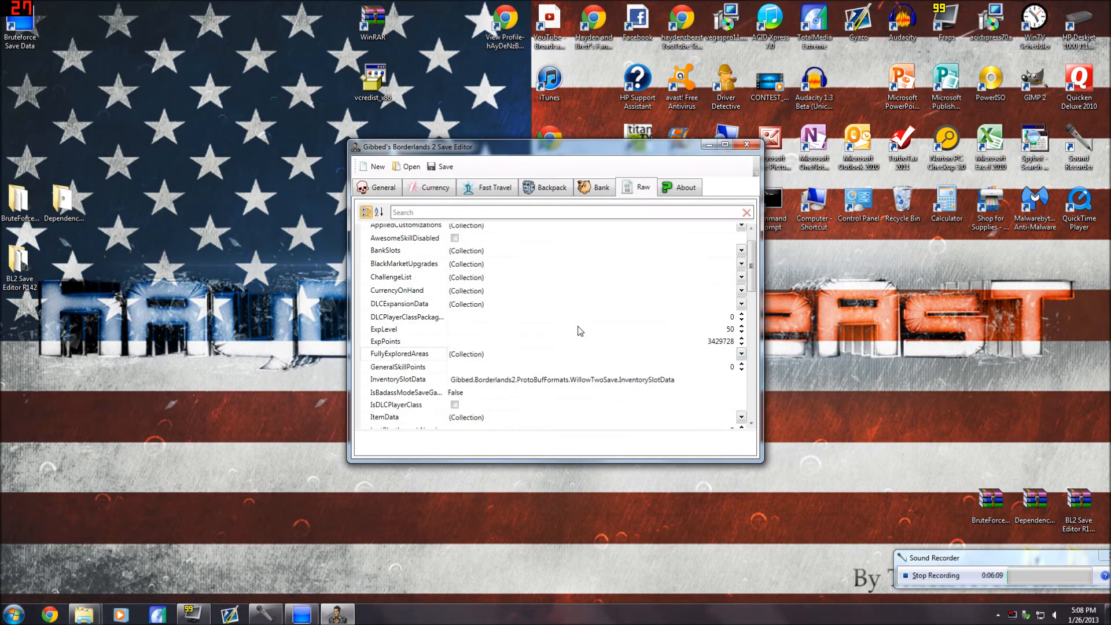
pyautogui.click(383, 188)
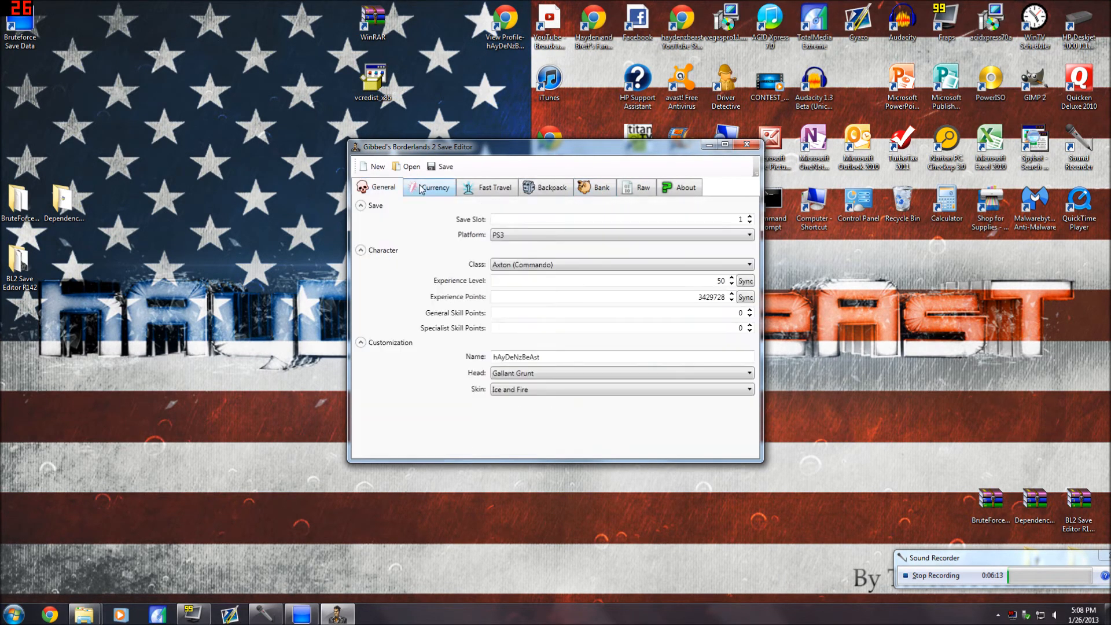
# Step: Review Currency, then save the character over the existing SAVE0001.SAV, confirming the replacement
pyautogui.click(429, 188)
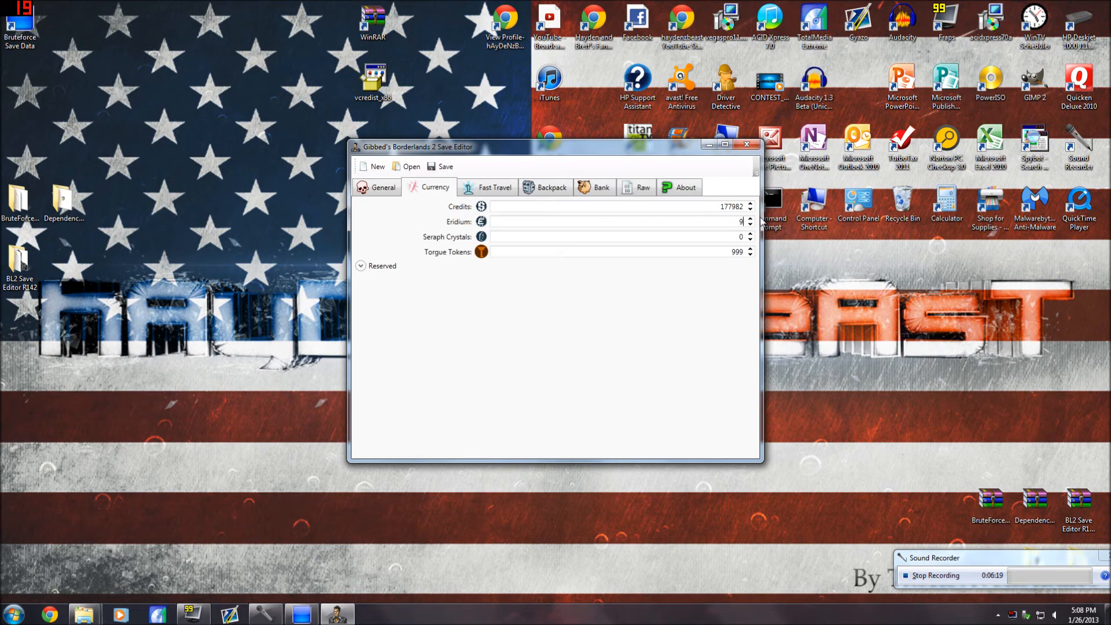
pyautogui.click(384, 187)
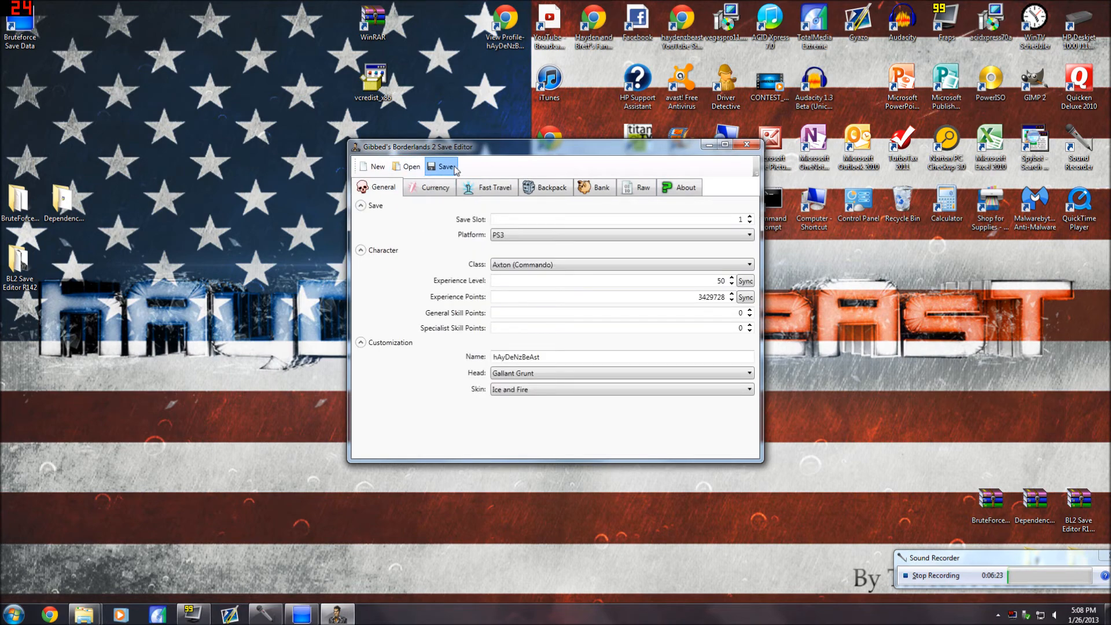
pyautogui.click(446, 166)
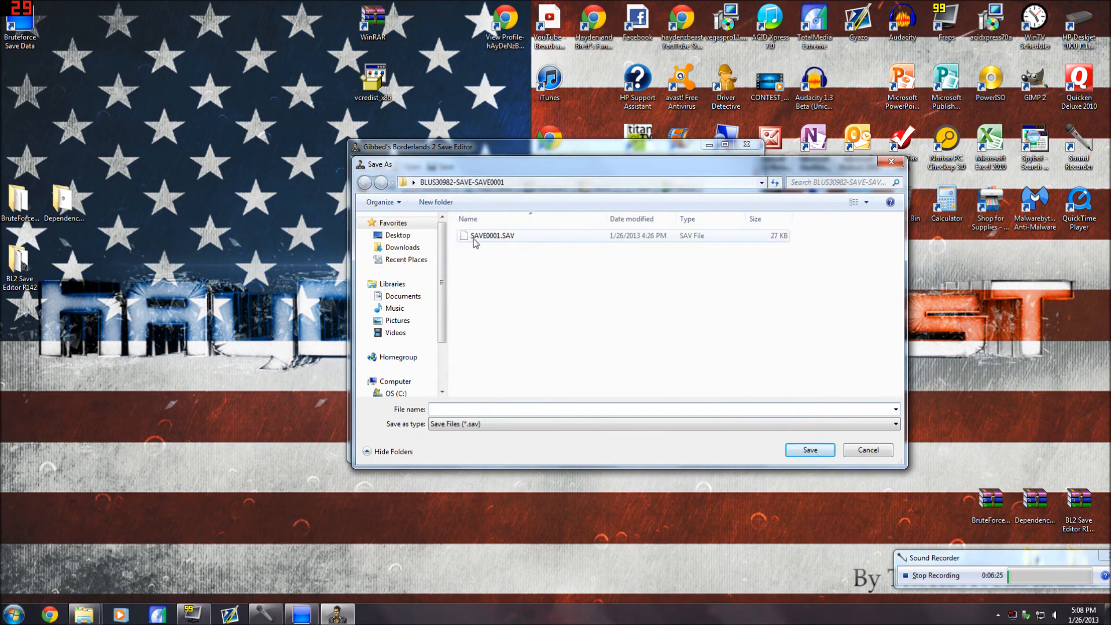
pyautogui.click(492, 235)
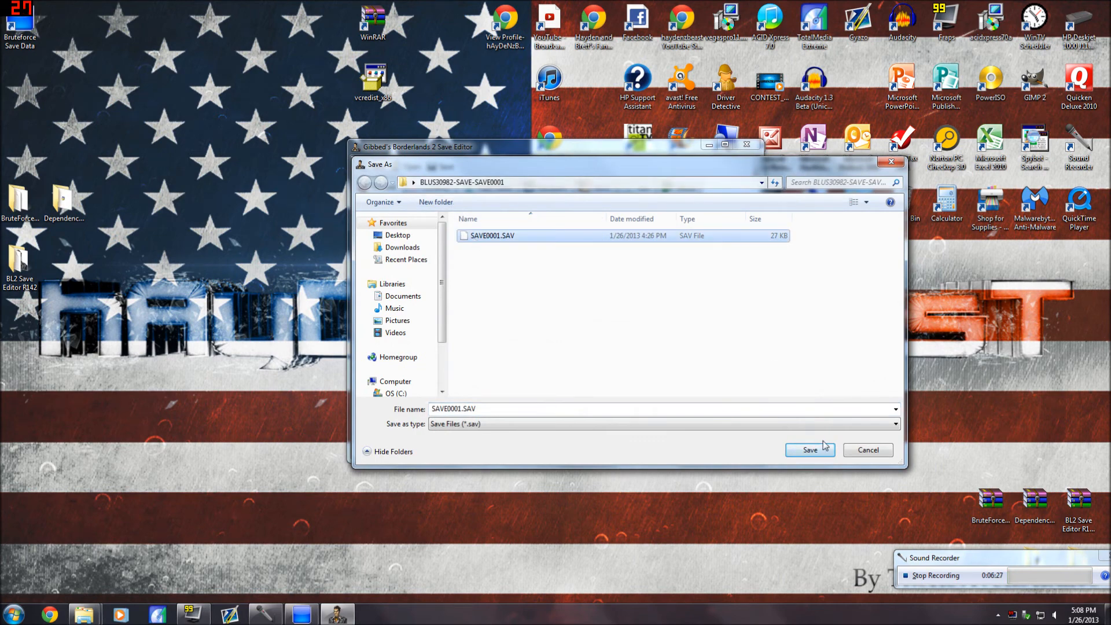
pyautogui.click(811, 450)
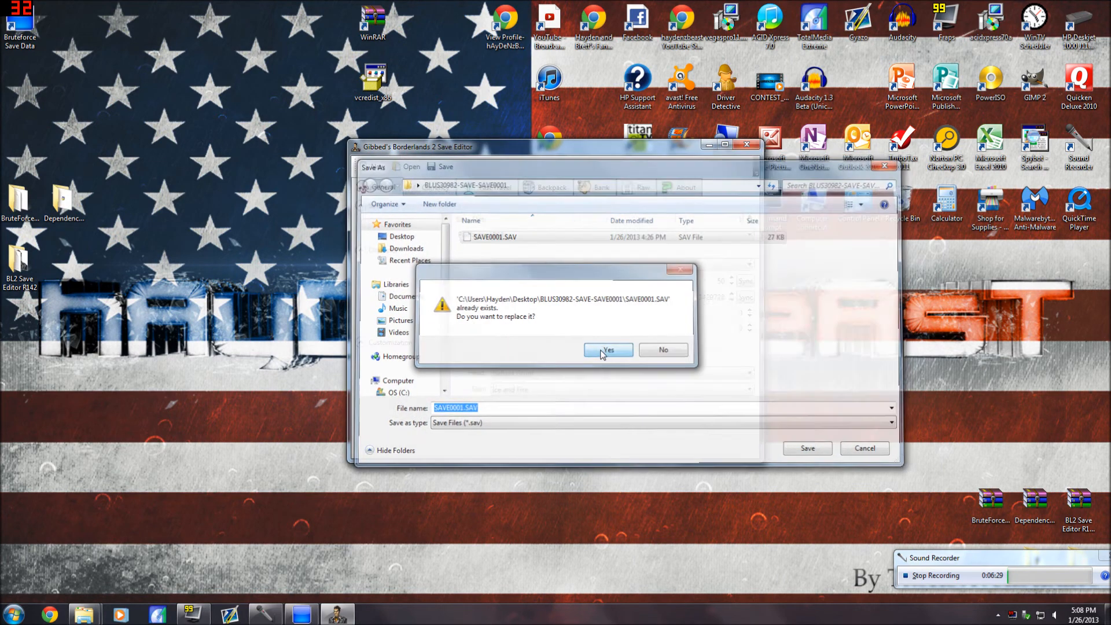
pyautogui.click(606, 350)
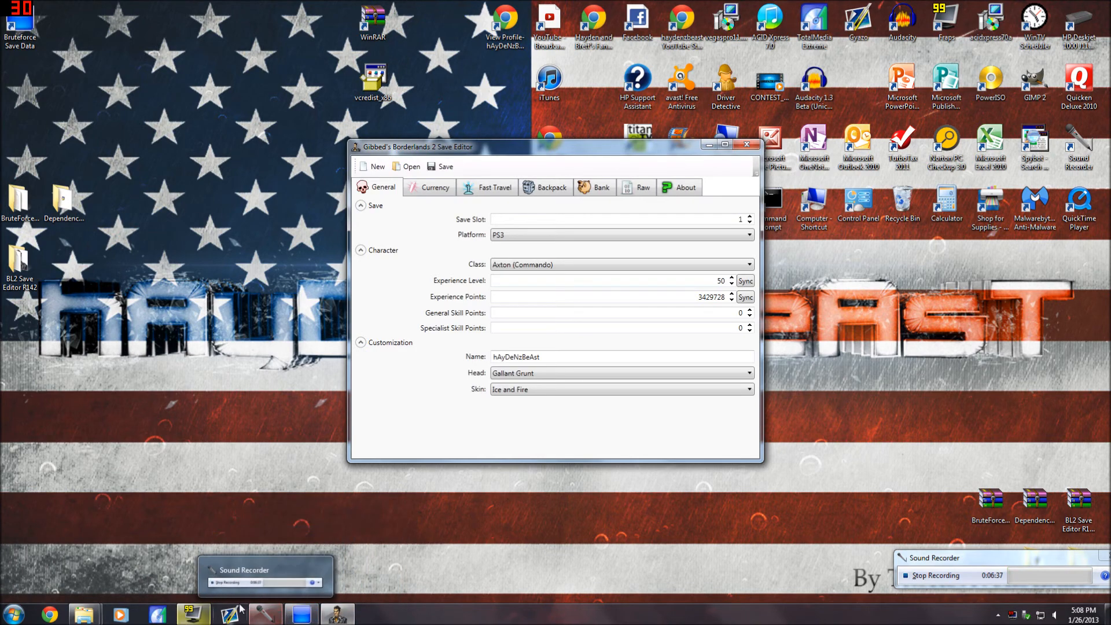
# Step: Run Update PFD (Full) on the BLUS30982-SAVE-SAVE0001 save
pyautogui.click(299, 615)
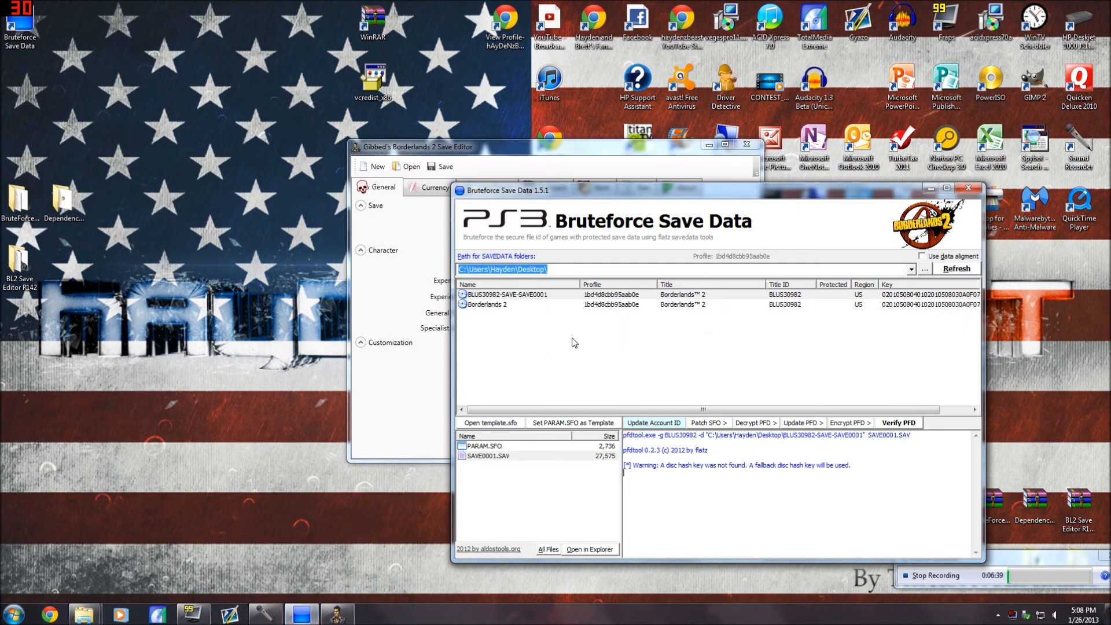
pyautogui.click(955, 269)
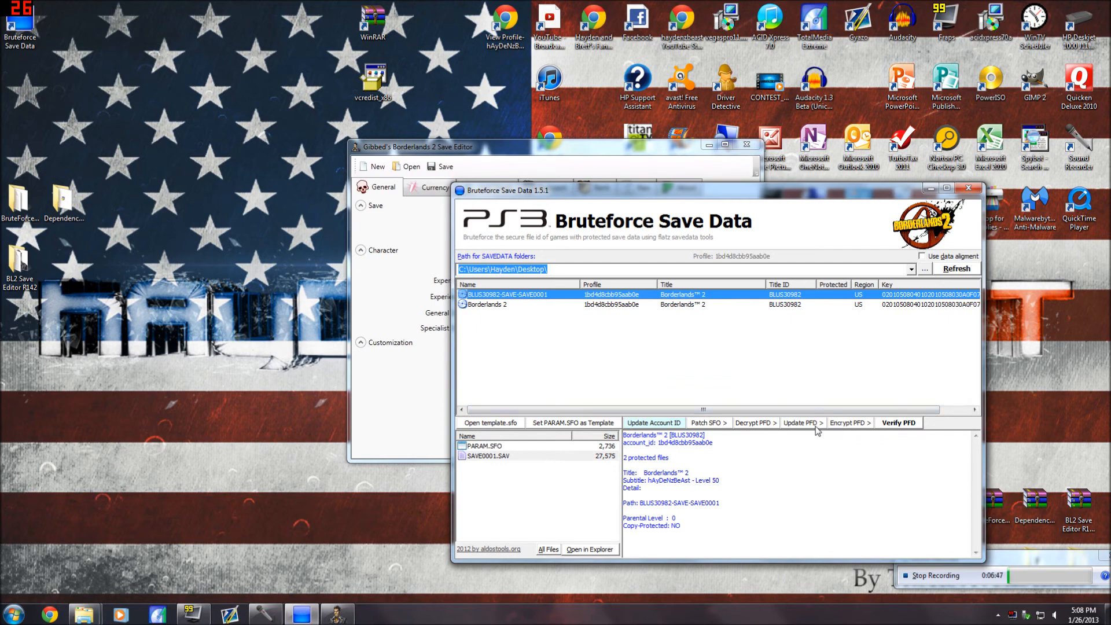
pyautogui.click(801, 422)
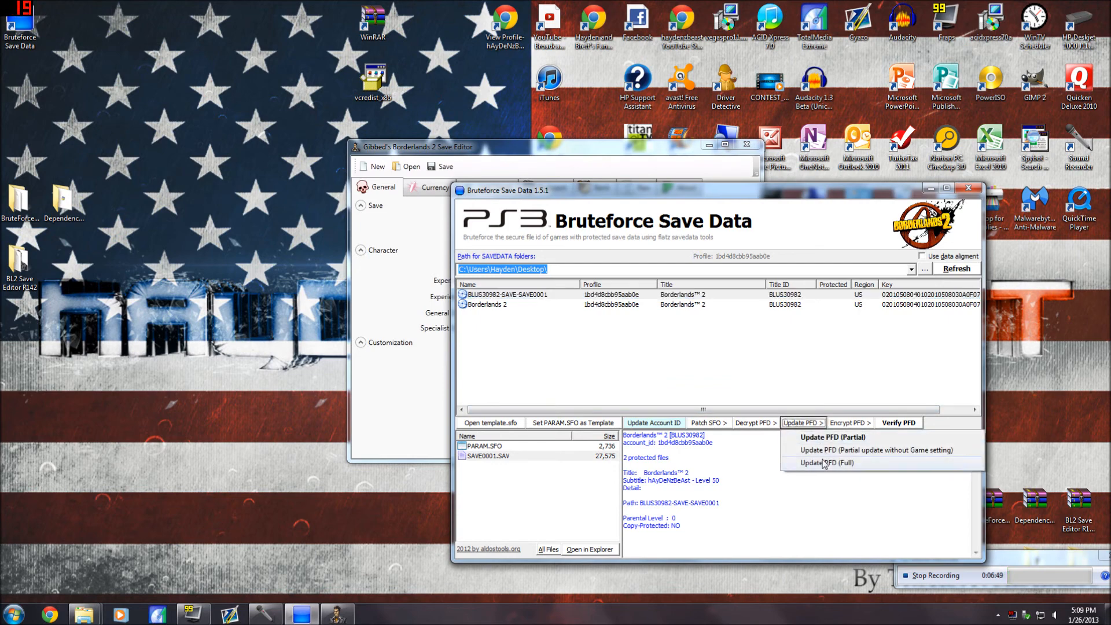
pyautogui.click(826, 463)
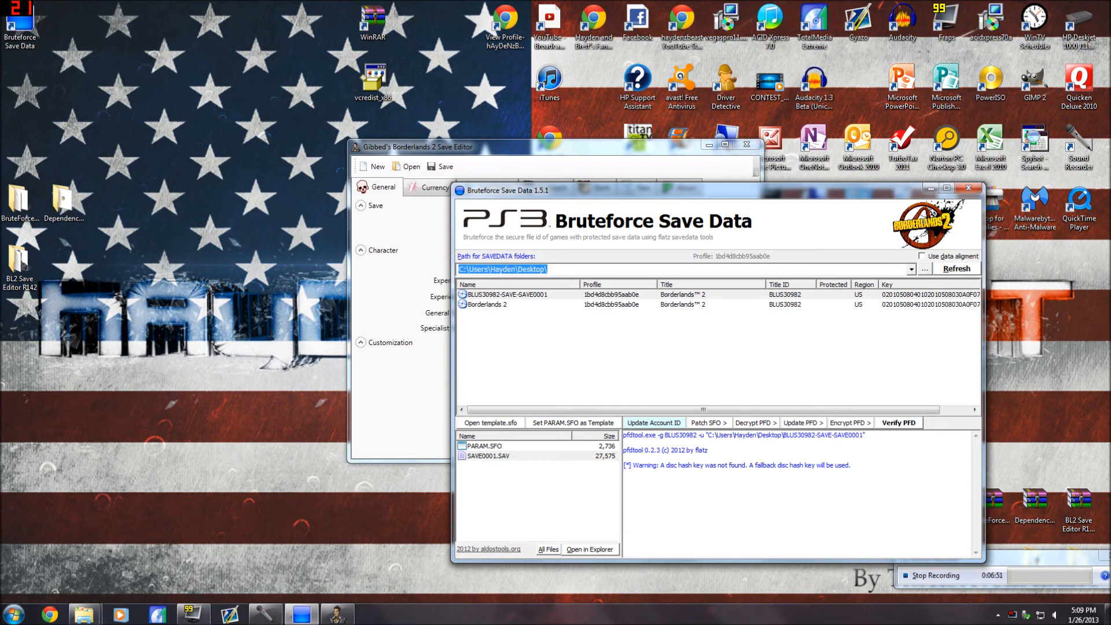
# Step: Encrypt the BLUS30982-SAVE-SAVE0001 save's files with Encrypt PFD, confirming Yes
pyautogui.click(506, 294)
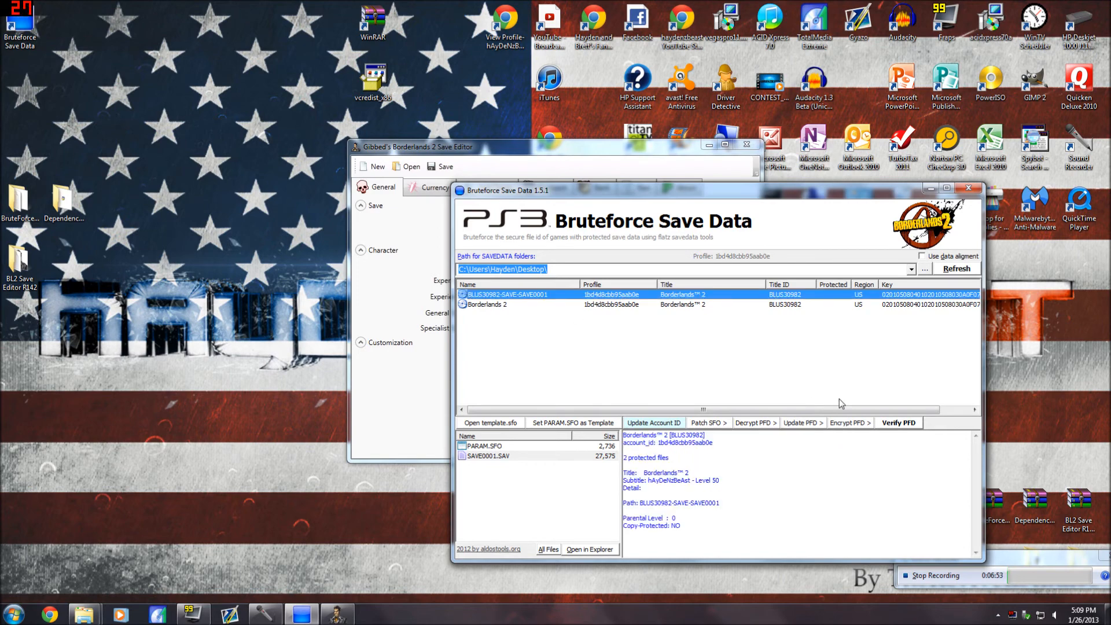
pyautogui.click(849, 423)
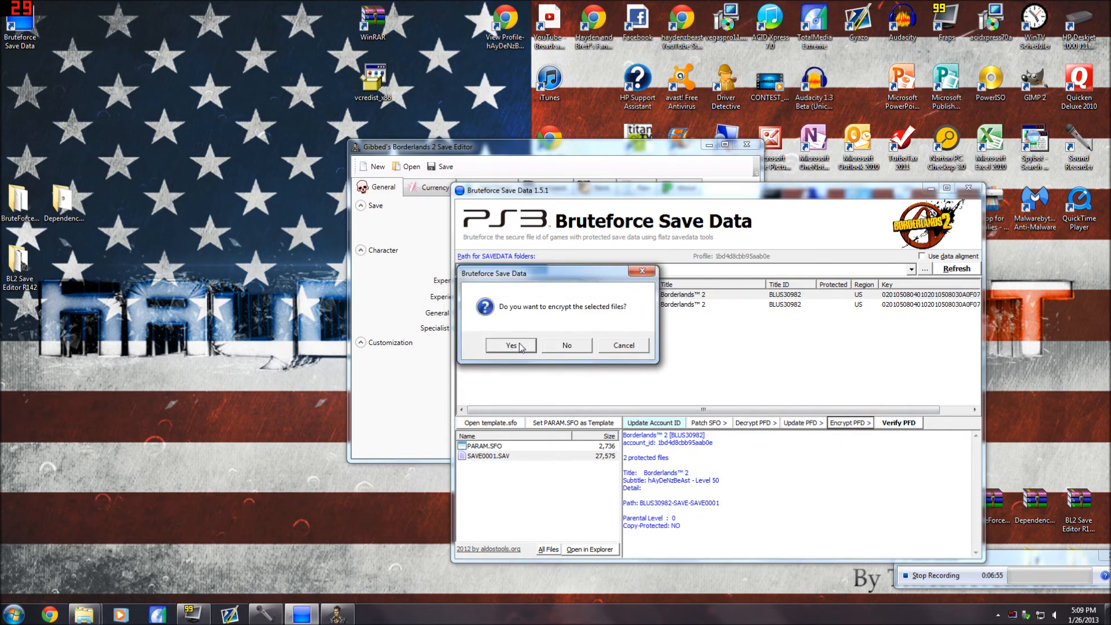
pyautogui.click(510, 345)
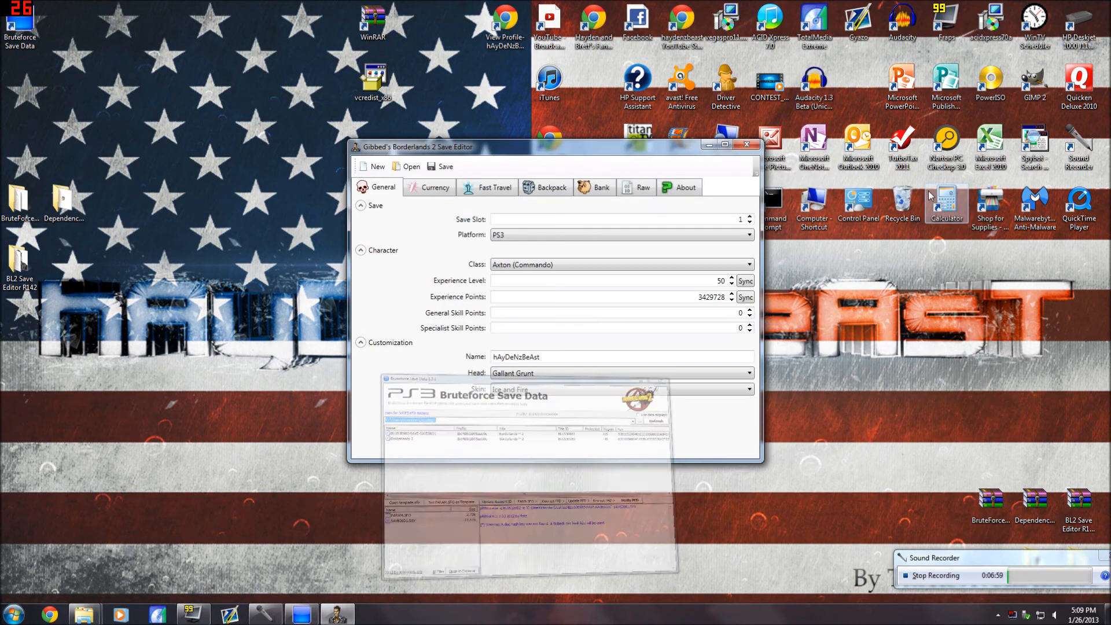
# Step: Attempt to load the re-encrypted SAVE0001.SAV and acknowledge the invalid SHA1 hash error
pyautogui.click(405, 169)
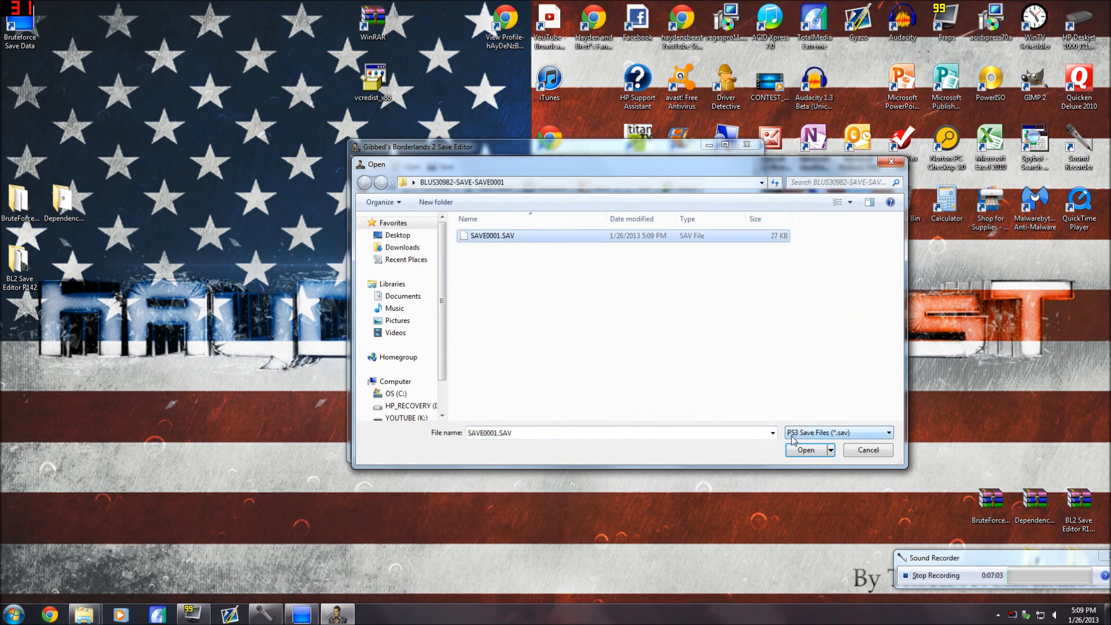
pyautogui.click(806, 451)
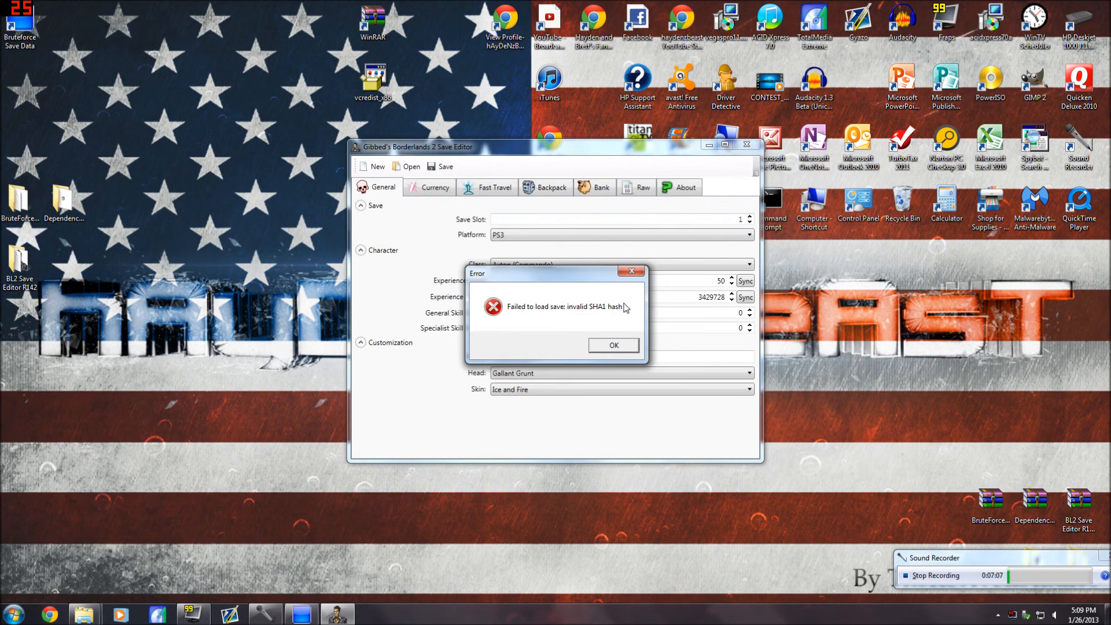
pyautogui.click(614, 346)
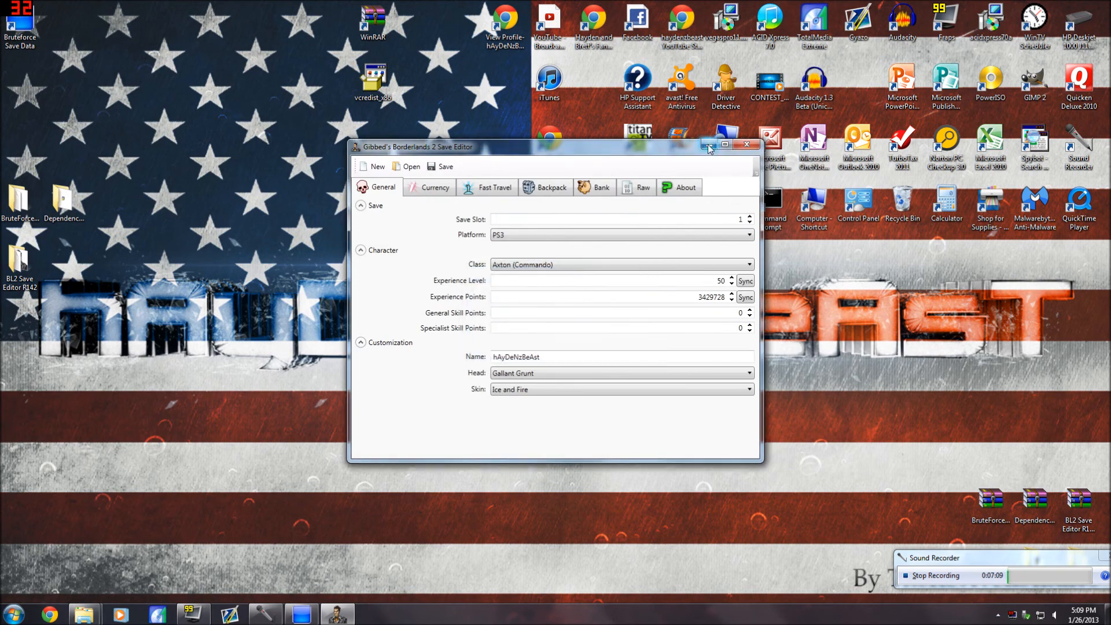
pyautogui.moveTo(725, 145)
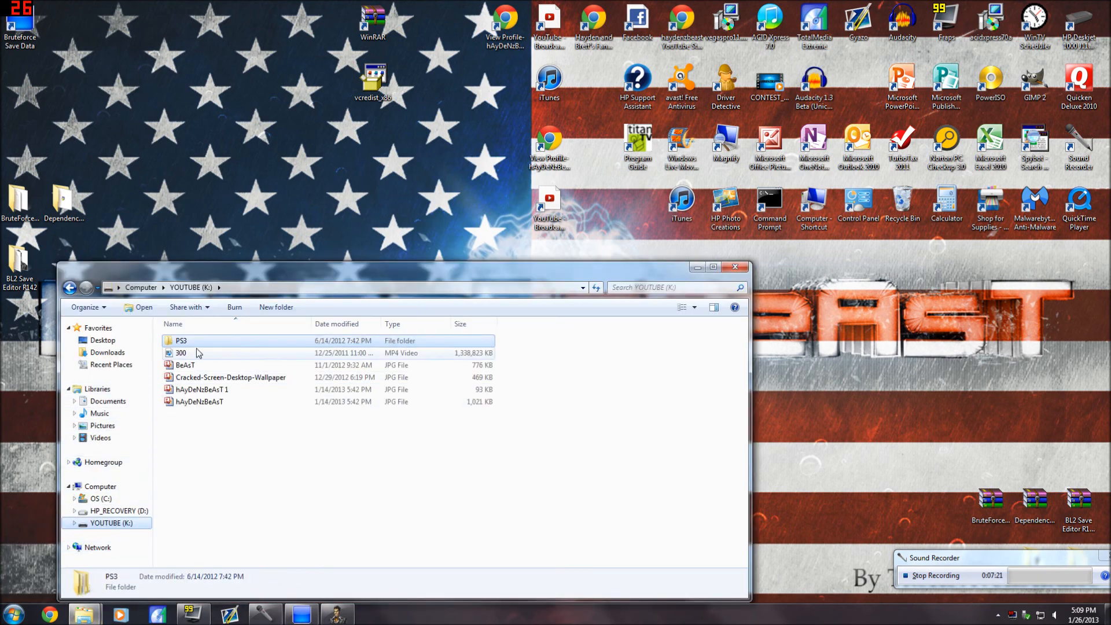
# Step: Navigate K:\PS3\SAVEDATA to the BLUS30982-SAVE-SAVE0001 folder listing PARAM files and SAVE0001.SAV
pyautogui.doubleClick(180, 341)
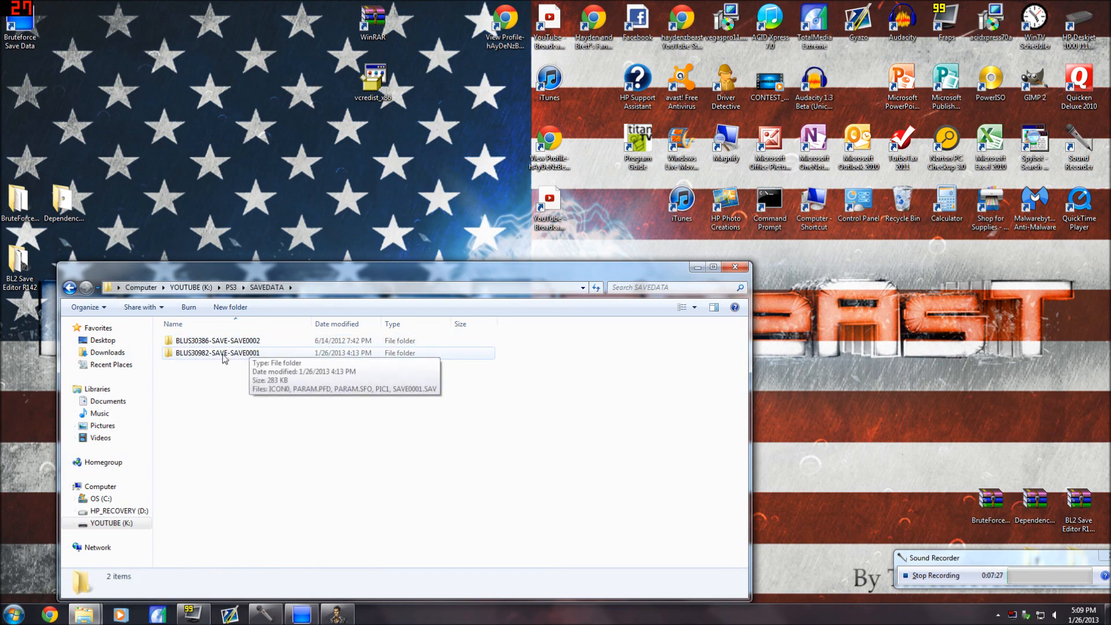
pyautogui.doubleClick(218, 352)
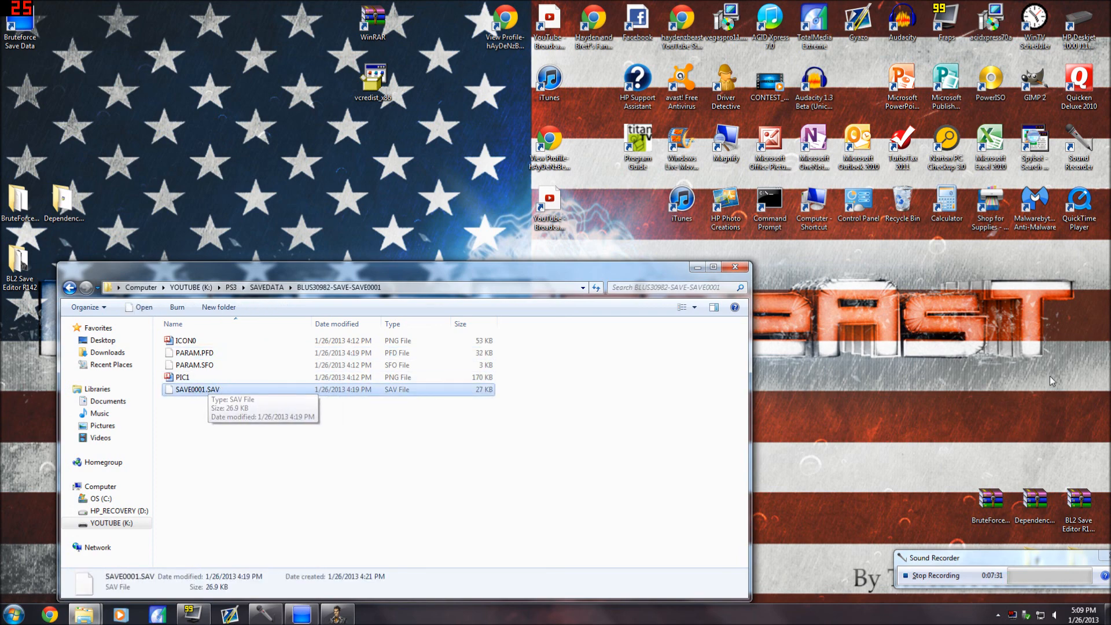
pyautogui.moveTo(517, 260)
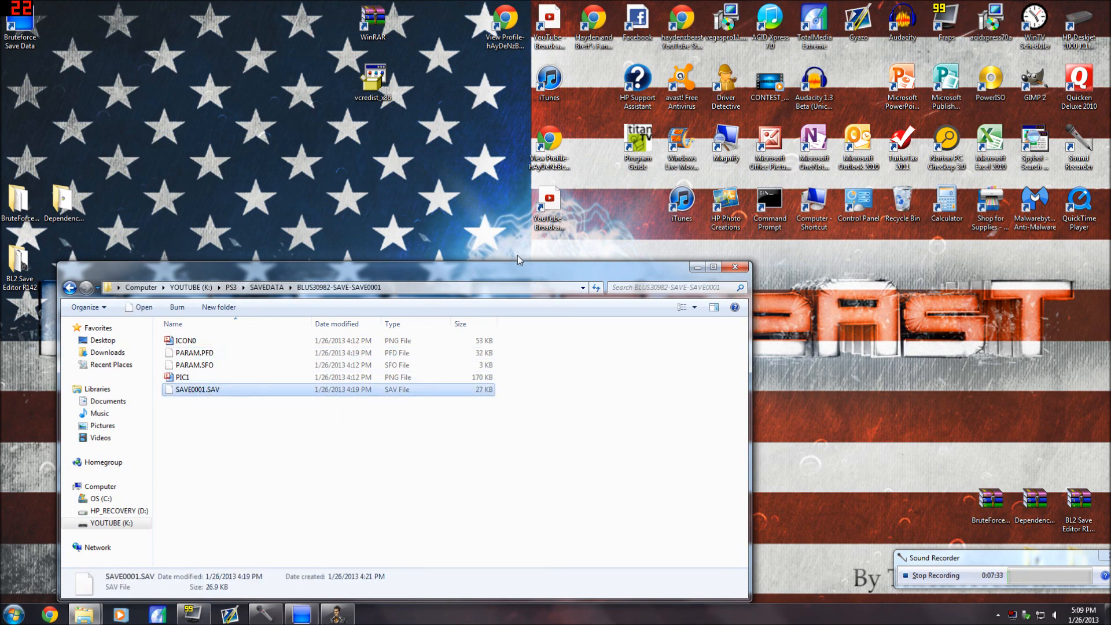